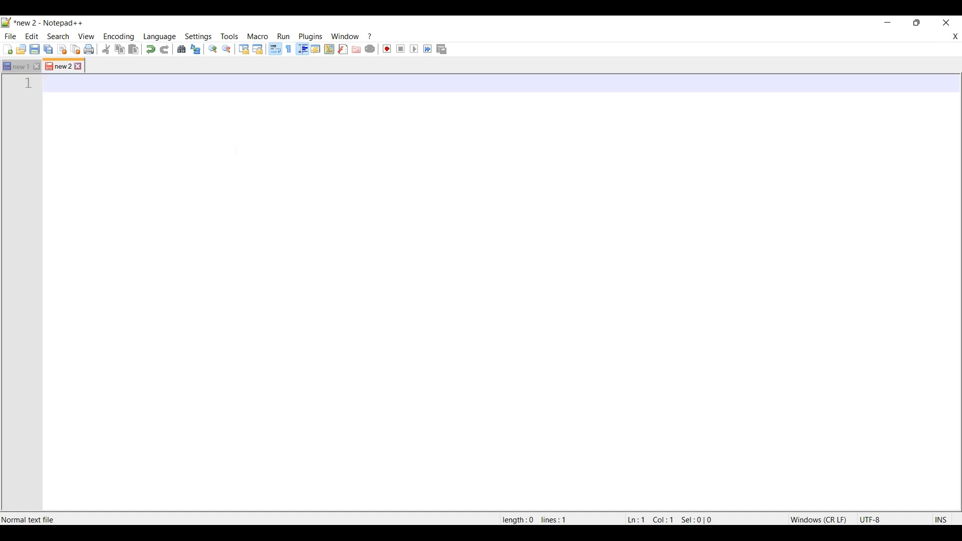
Step: Write point 1: will talk about external storage
{"action": "type", "text": "1) wi"}
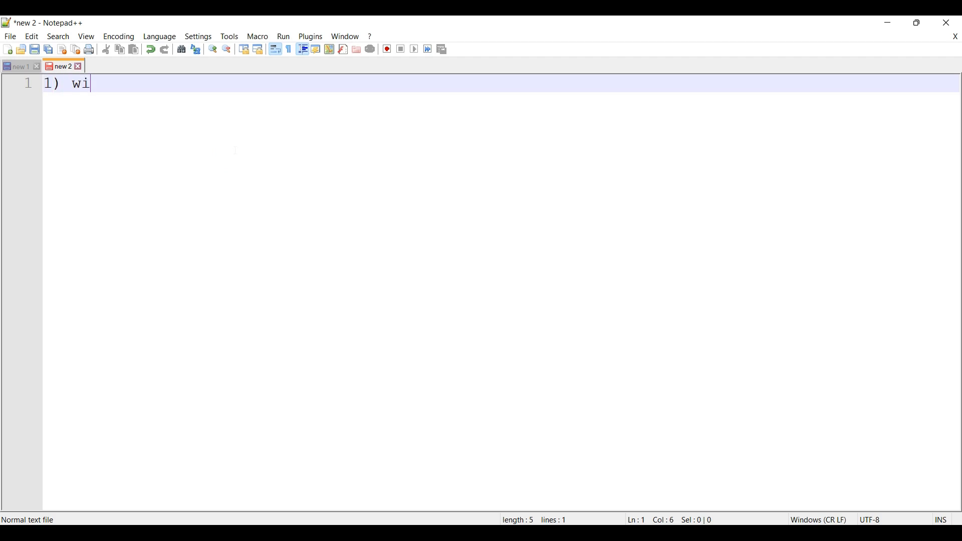
{"action": "type", "text": "ll talk about"}
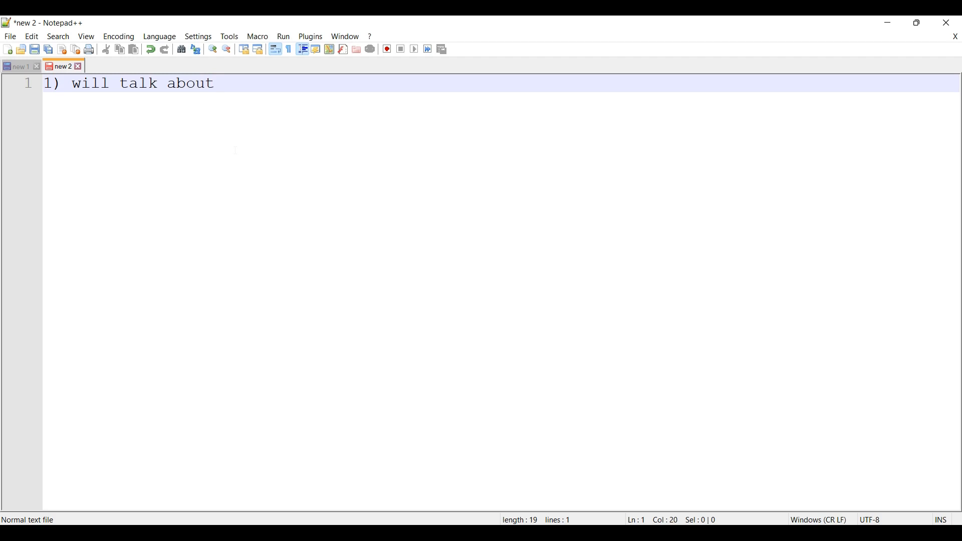
{"action": "type", "text": "ex"}
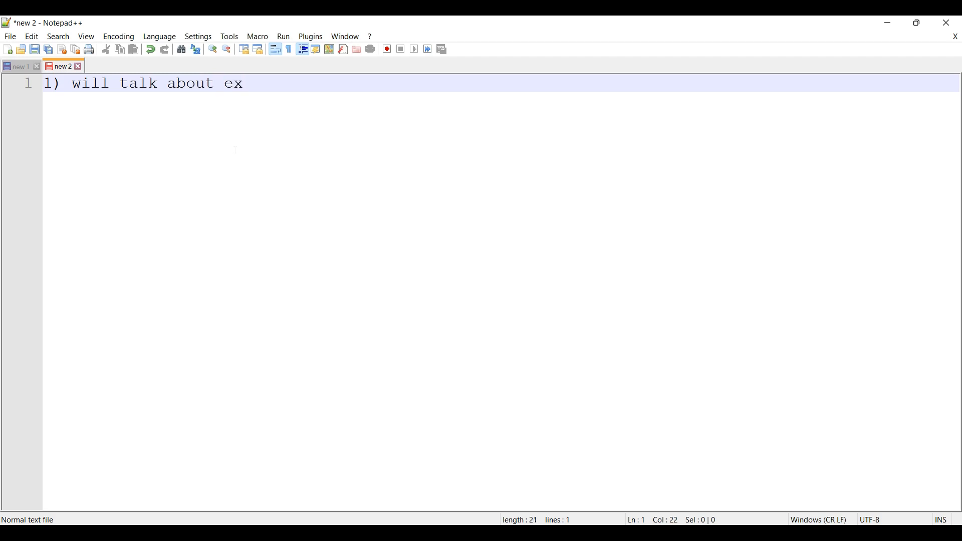
{"action": "type", "text": "ternal sto"}
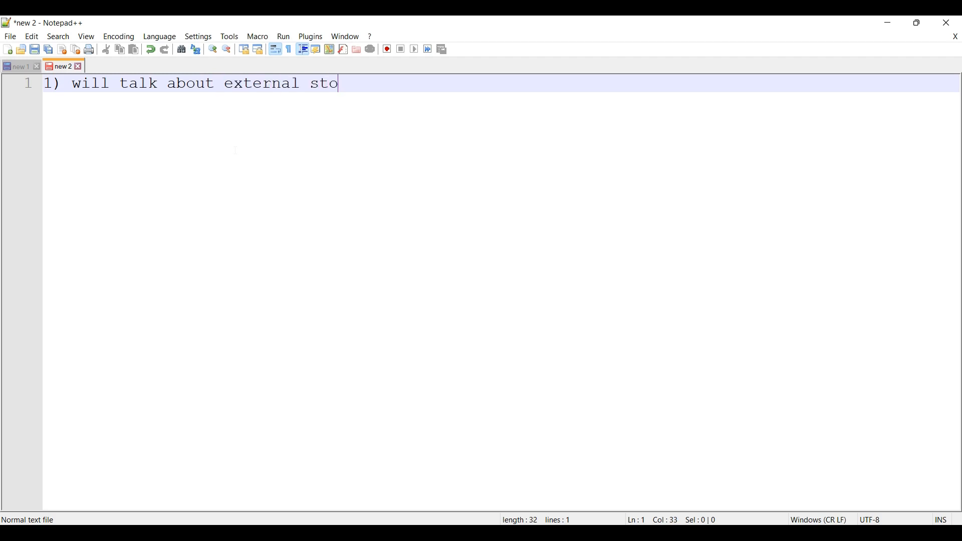
{"action": "type", "text": "rage"}
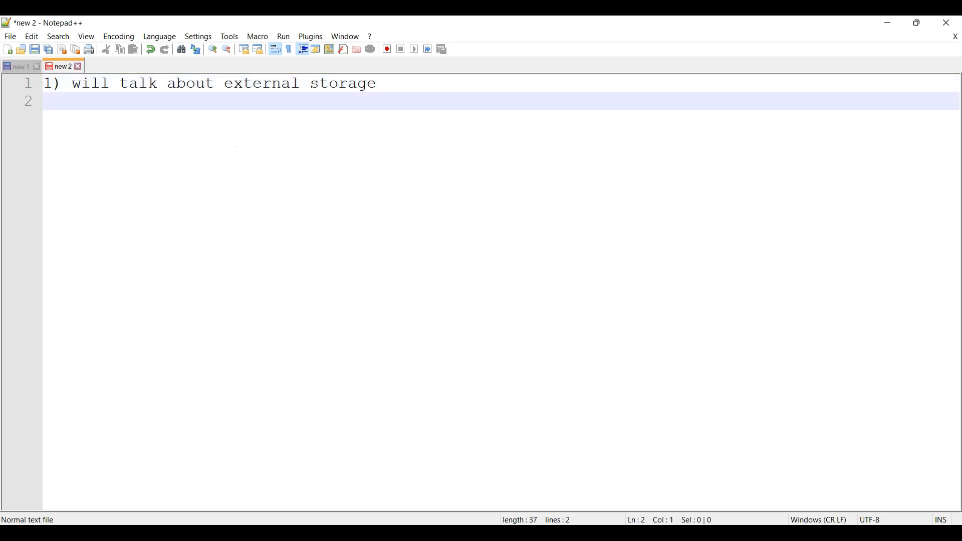
Step: Write point 2: will see how to implement read/write into external storage
{"action": "type", "text": "2)"}
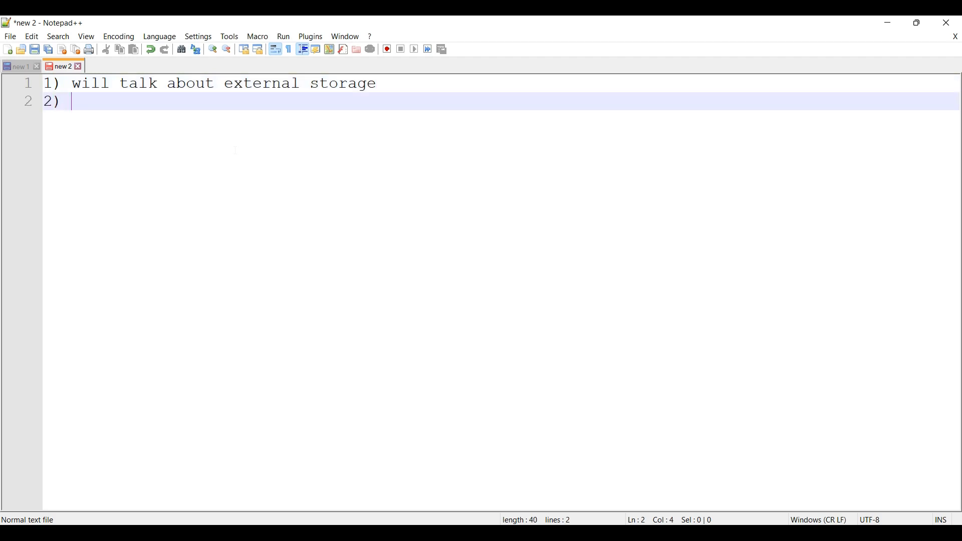
{"action": "type", "text": "will see h"}
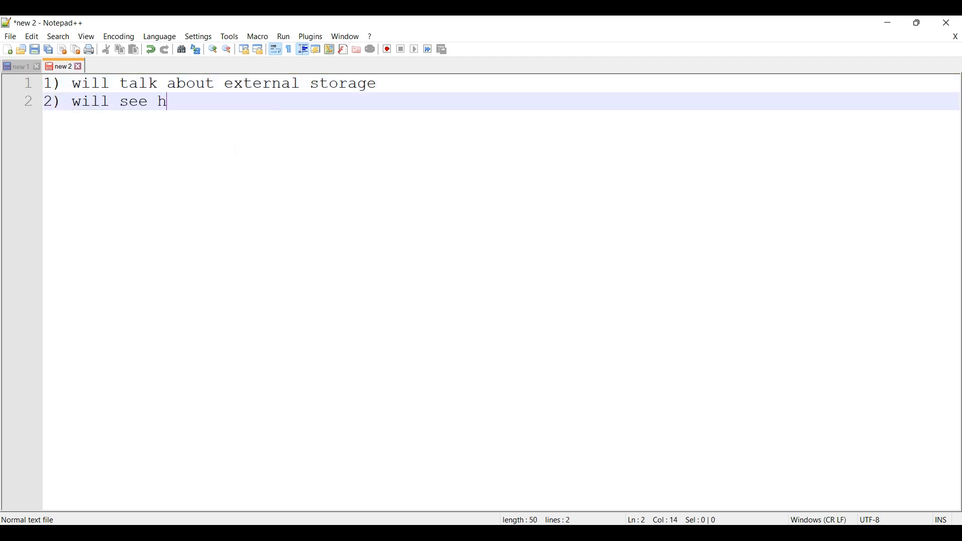
{"action": "type", "text": "ow to impleme"}
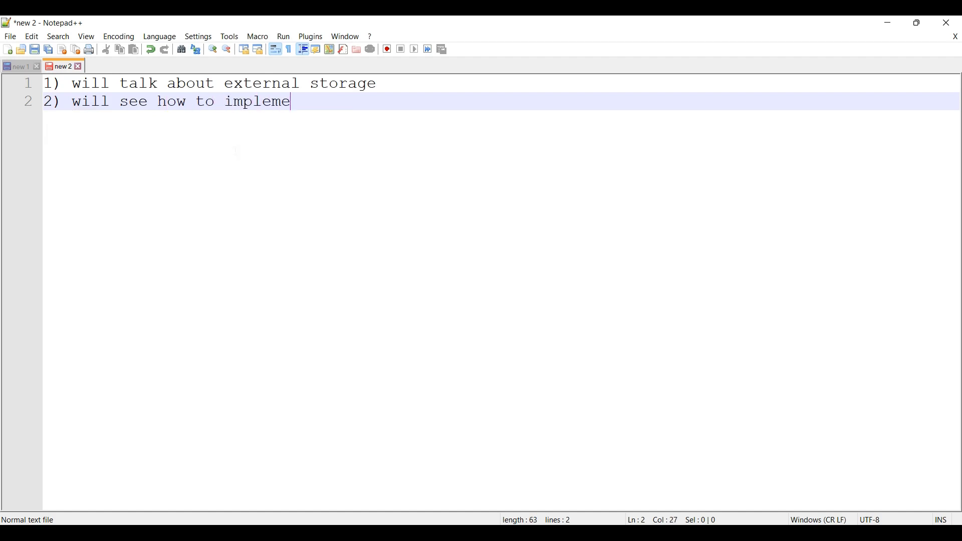
{"action": "type", "text": "nt"}
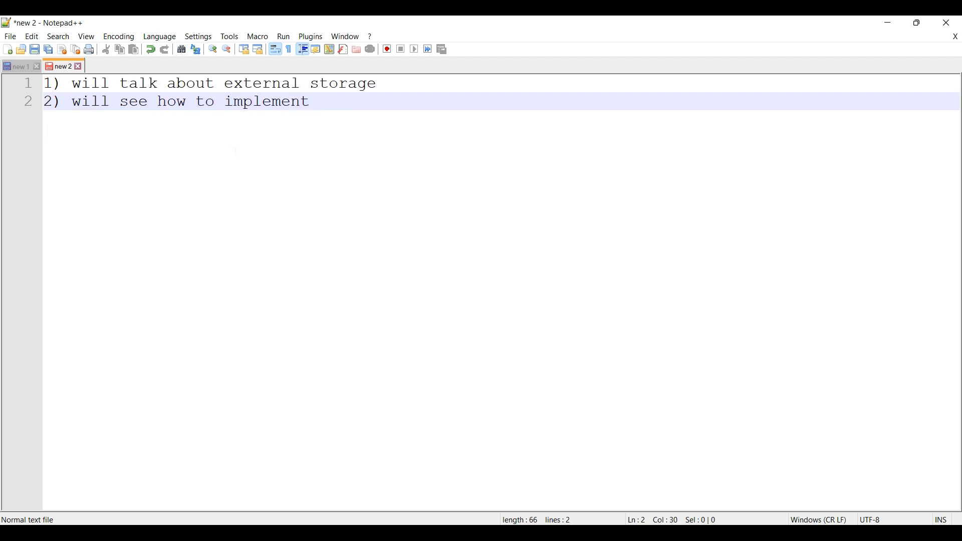
{"action": "type", "text": "about read/"}
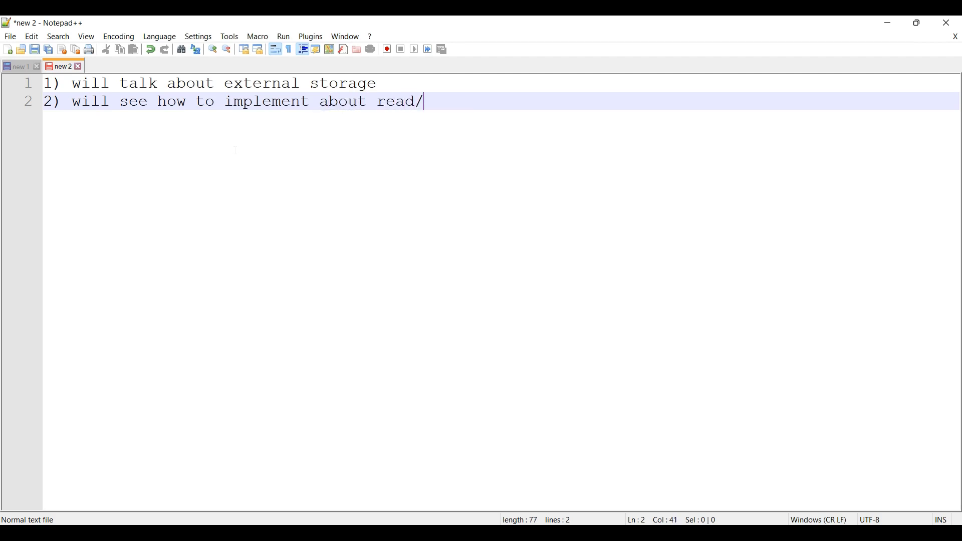
{"action": "type", "text": "write into e"}
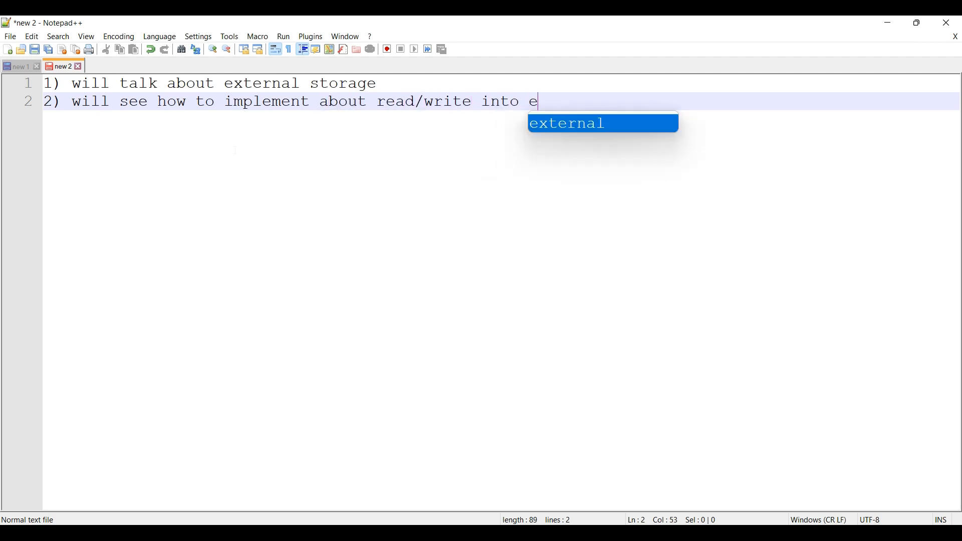
{"action": "type", "text": "xternal storage"}
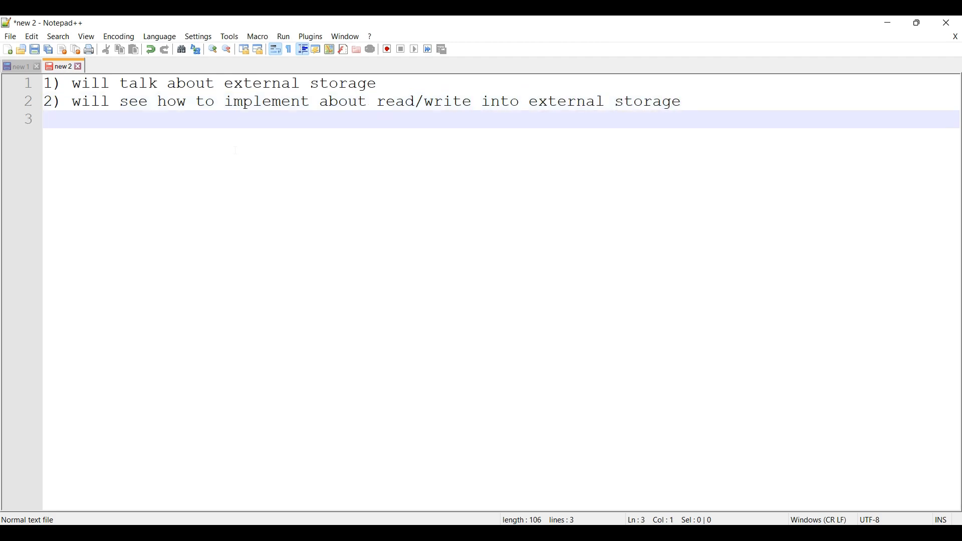
Step: Write point 3: Internal/External cache data
{"action": "type", "text": "3)"}
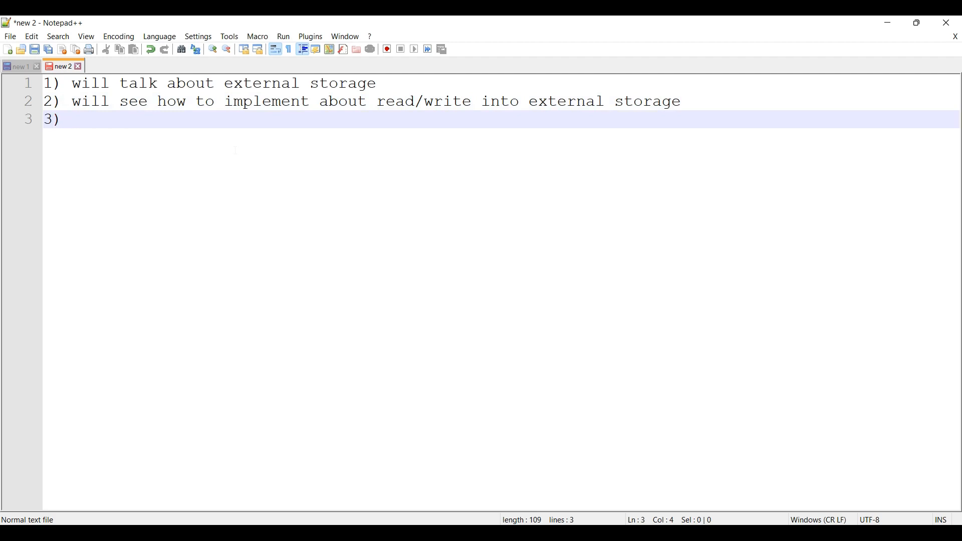
{"action": "type", "text": "I"}
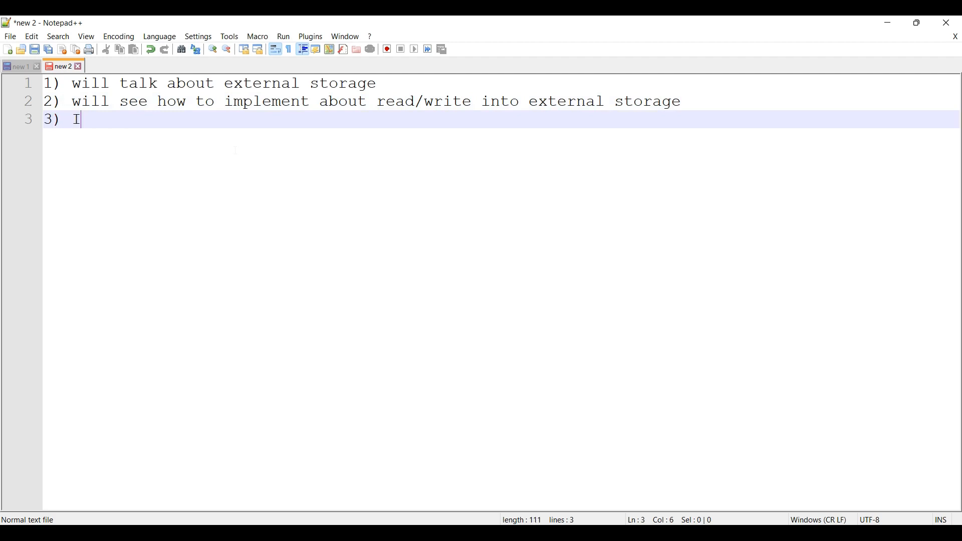
{"action": "type", "text": "nternal/"}
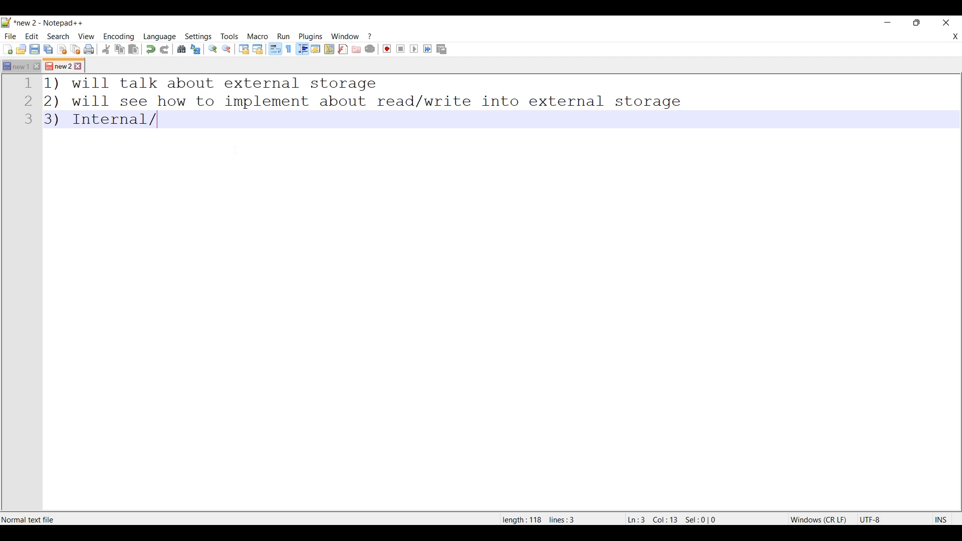
{"action": "type", "text": "External s"}
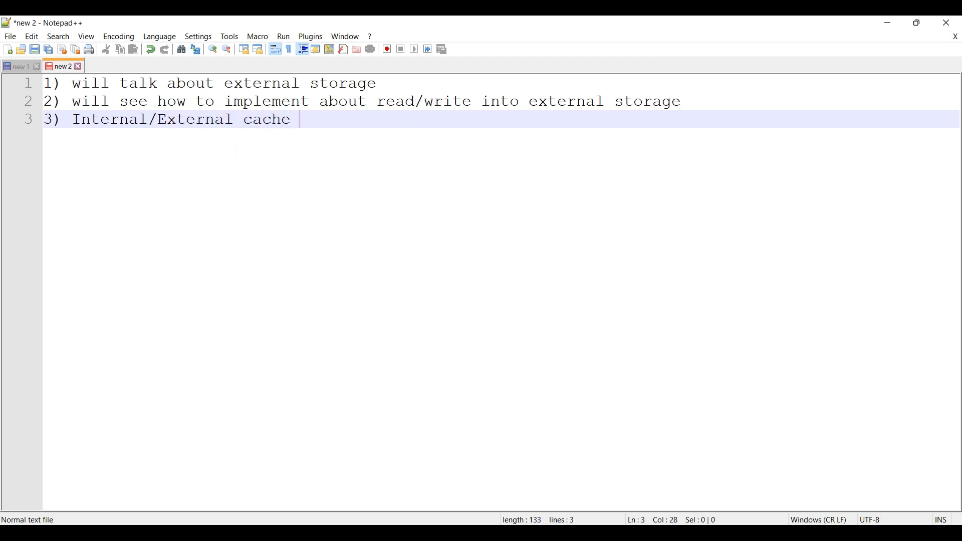
{"action": "type", "text": "data"}
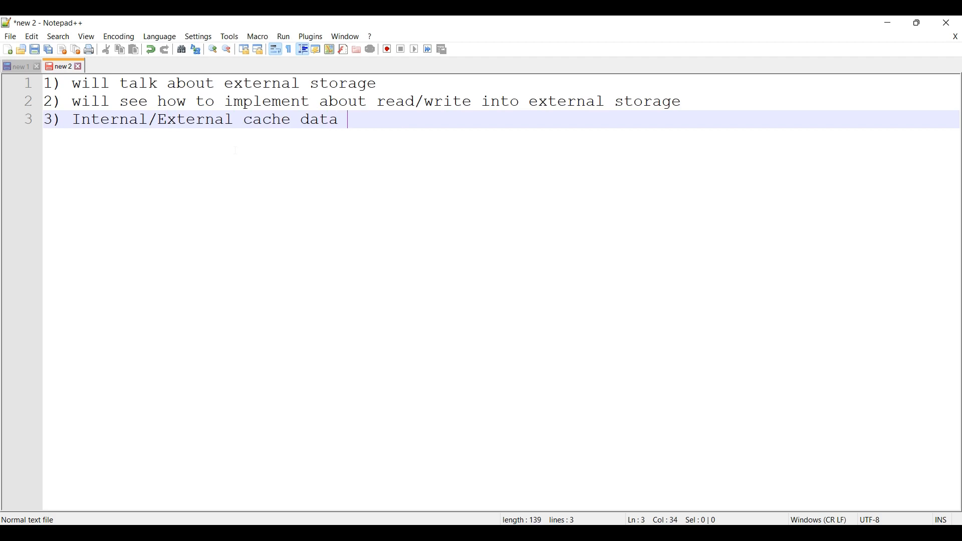
Step: Add the indented line 'Here we will see how to read/write into cache.'
{"action": "key", "text": "Enter"}
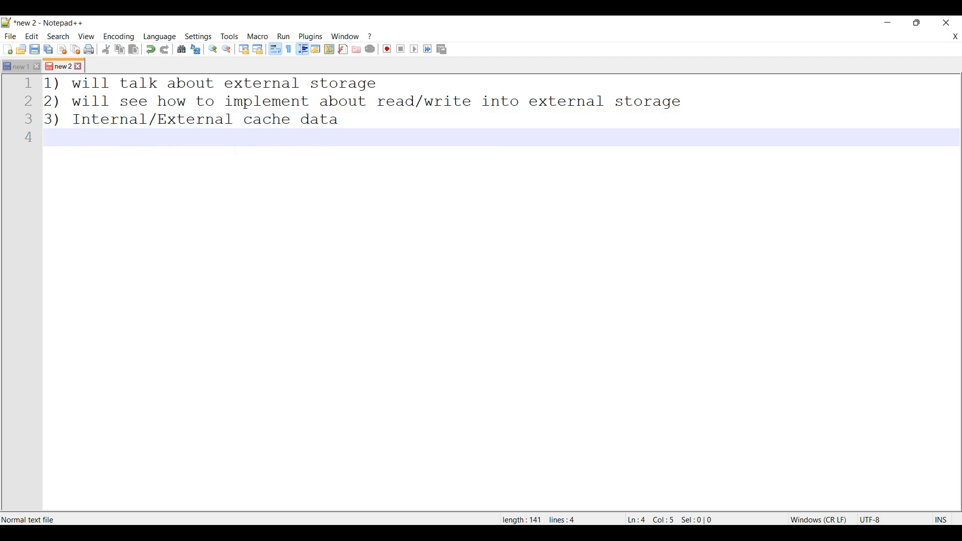
{"action": "type", "text": "Here"}
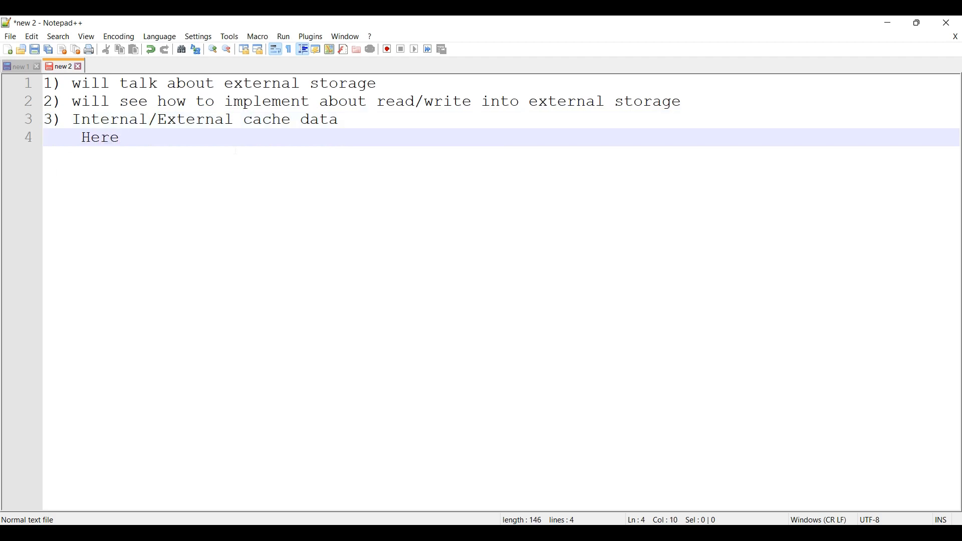
{"action": "type", "text": "we will"}
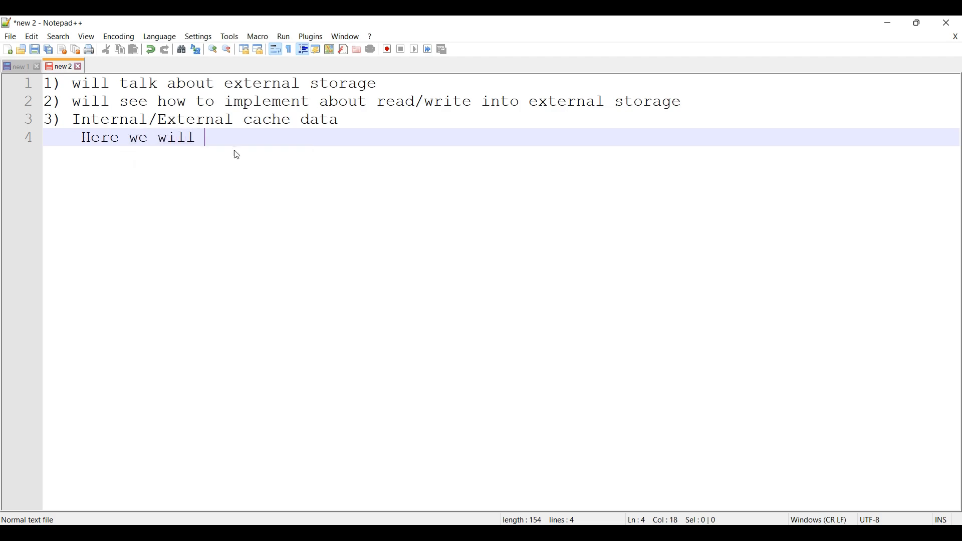
{"action": "type", "text": "see how to s"}
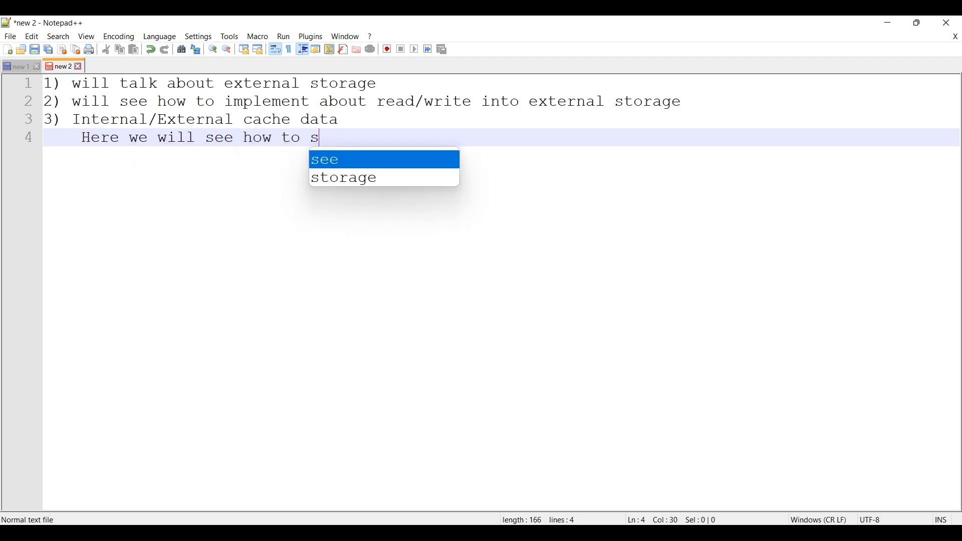
{"action": "type", "text": "read/"}
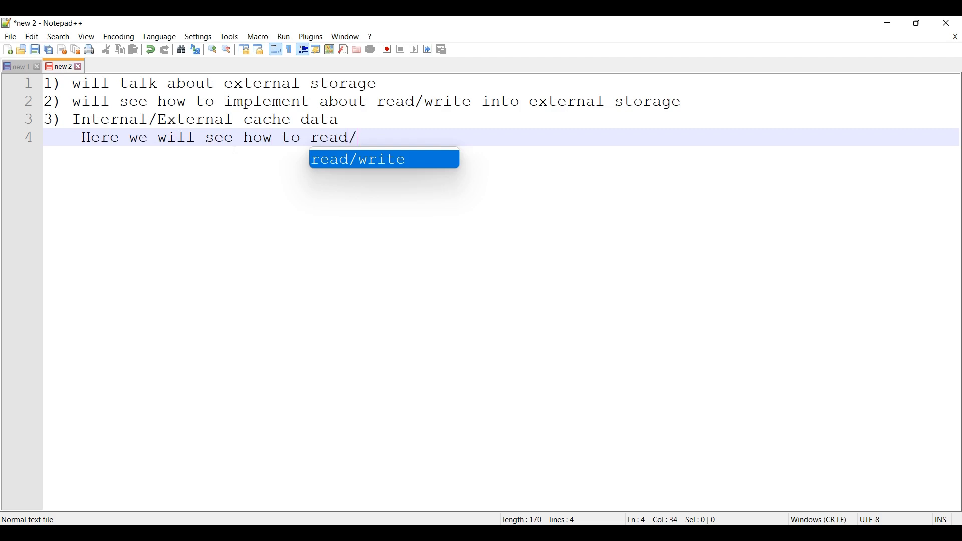
{"action": "type", "text": "write into"}
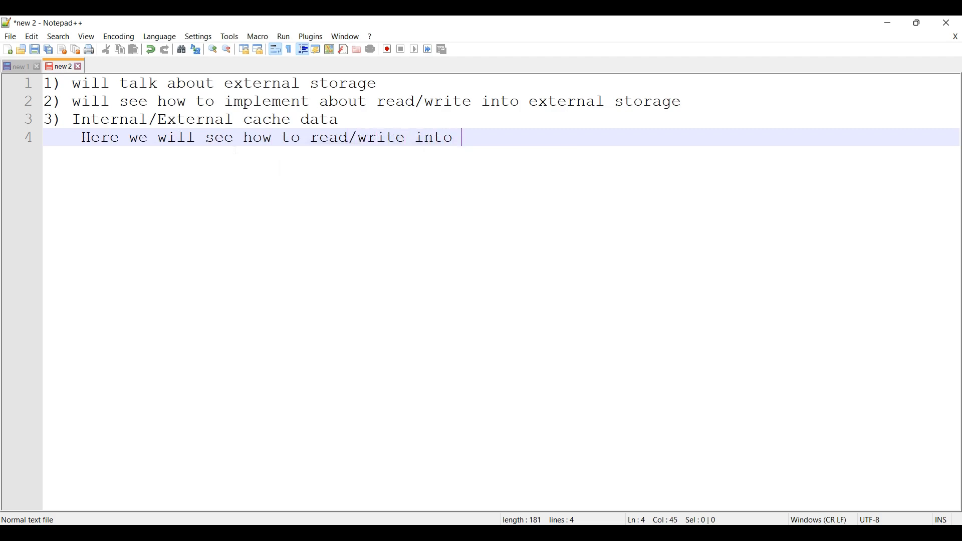
{"action": "type", "text": "cache"}
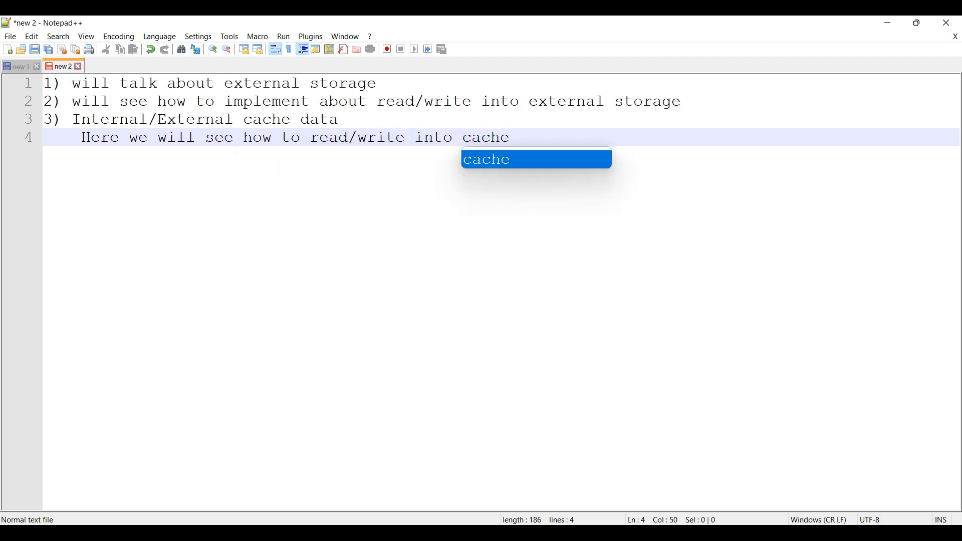
{"action": "type", "text": "."}
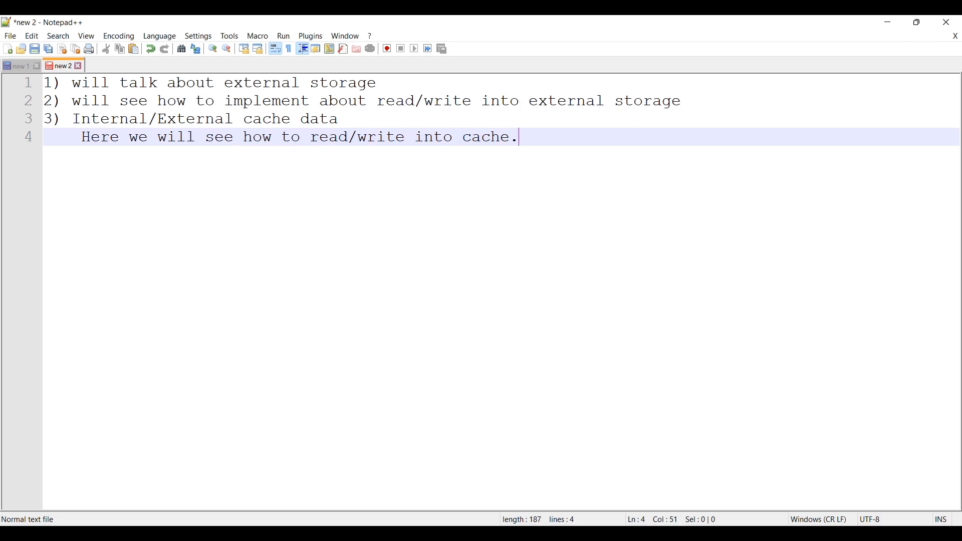
Step: Add blank lines after the cache sentence to space out the next section
{"action": "key", "text": "Enter"}
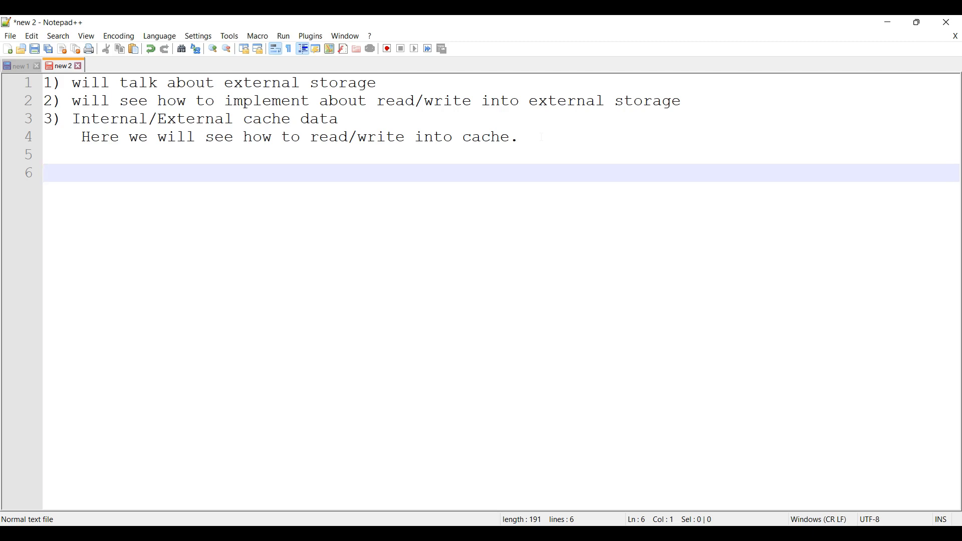
Step: Write '2 distinct locations' with indented items 'persistent files' and 'cache data'
{"action": "type", "text": "2 dis"}
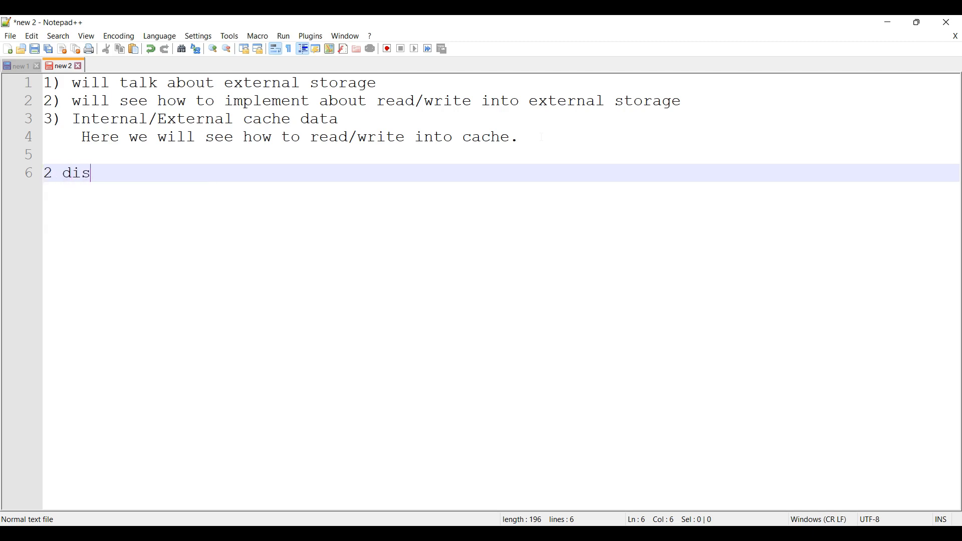
{"action": "type", "text": "tinct locations"}
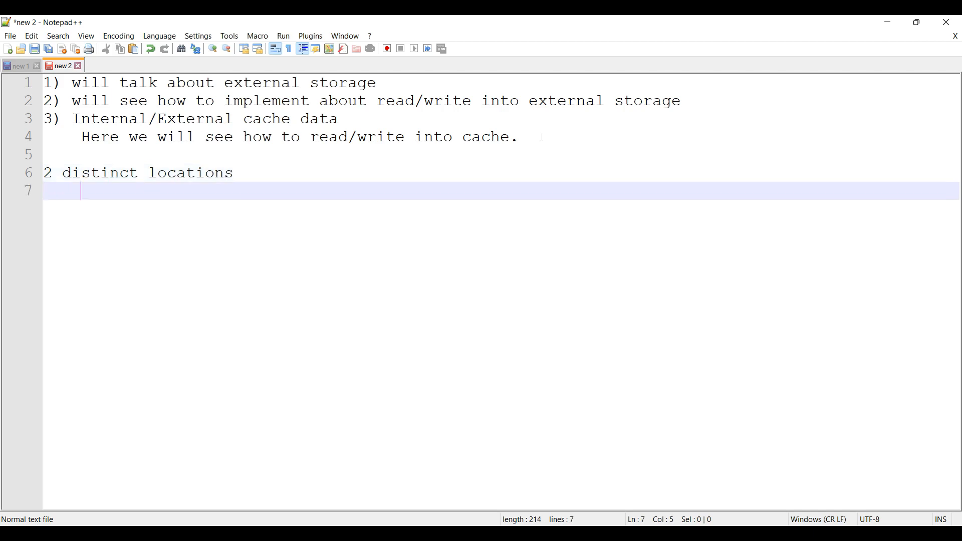
{"action": "type", "text": "persistent files"}
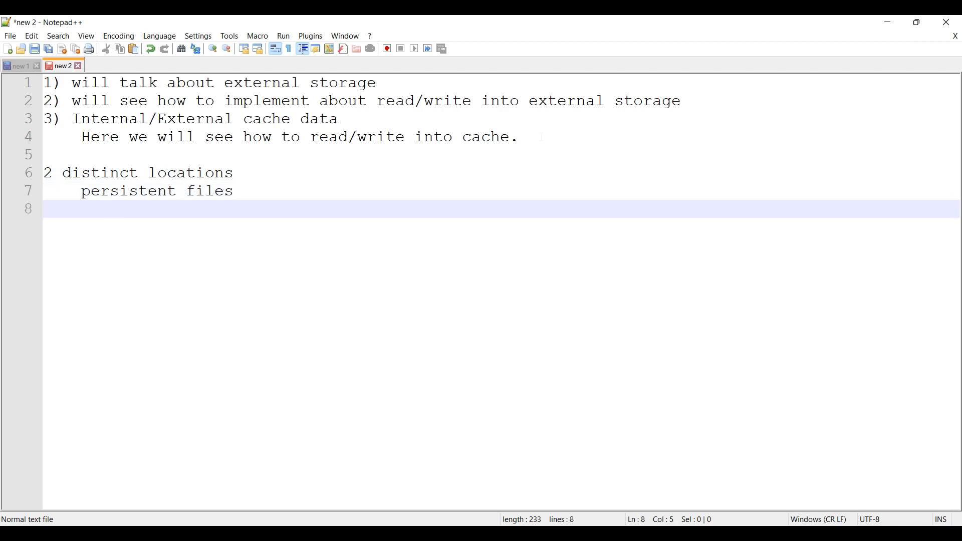
{"action": "type", "text": "cache"}
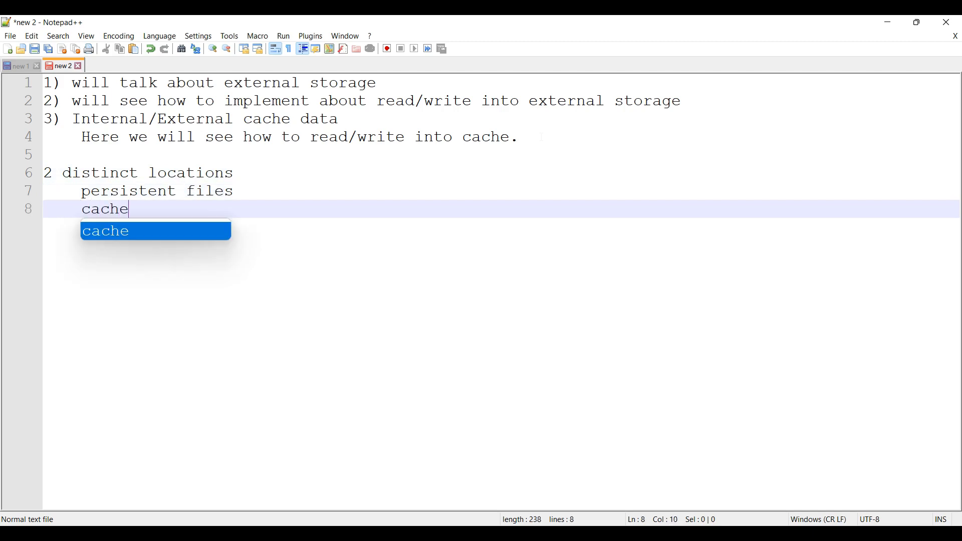
{"action": "type", "text": "data"}
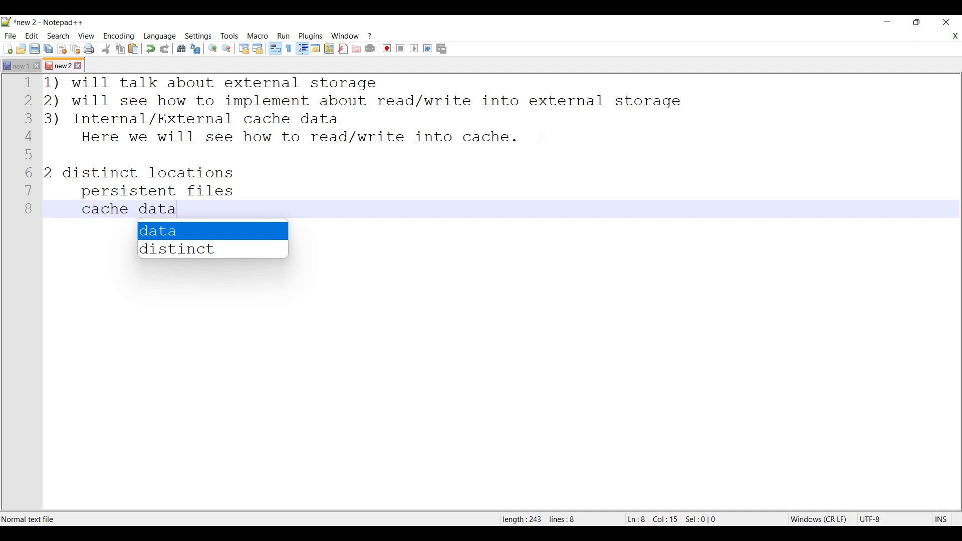
{"action": "key", "text": "Escape"}
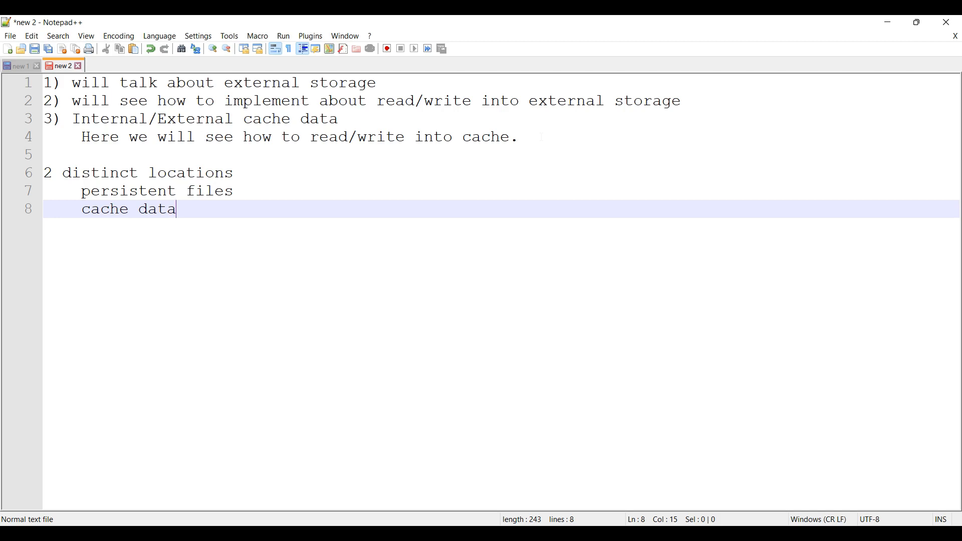
Step: Start the example: App-1 stored data on external storage volume, App-2 wants to access that data
{"action": "key", "text": "Enter"}
{"action": "type", "text": "For example"}
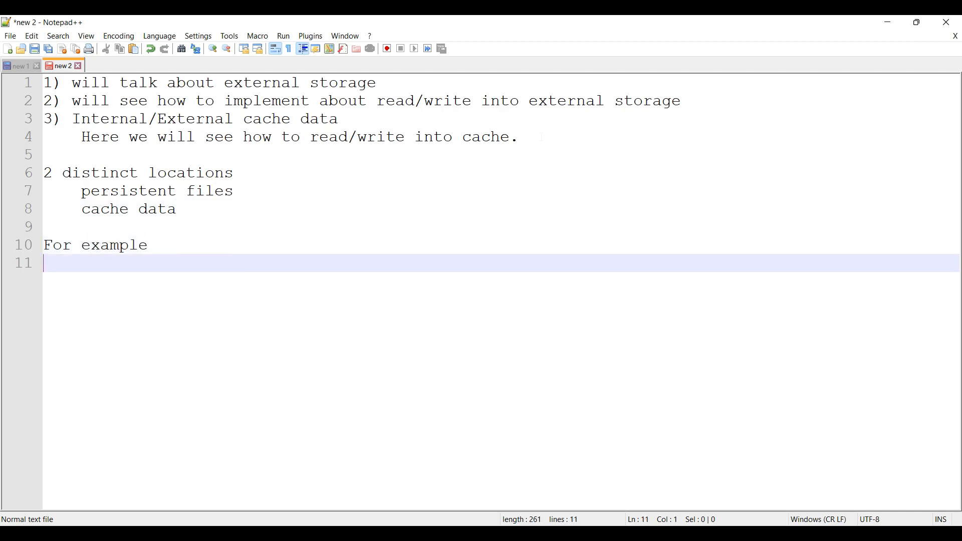
{"action": "type", "text": "App-1 has store"}
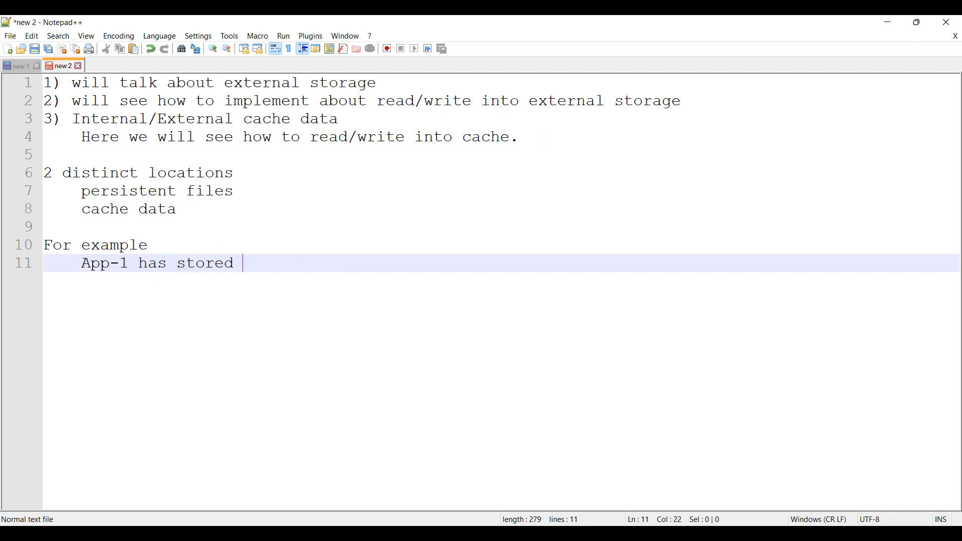
{"action": "type", "text": "data into e"}
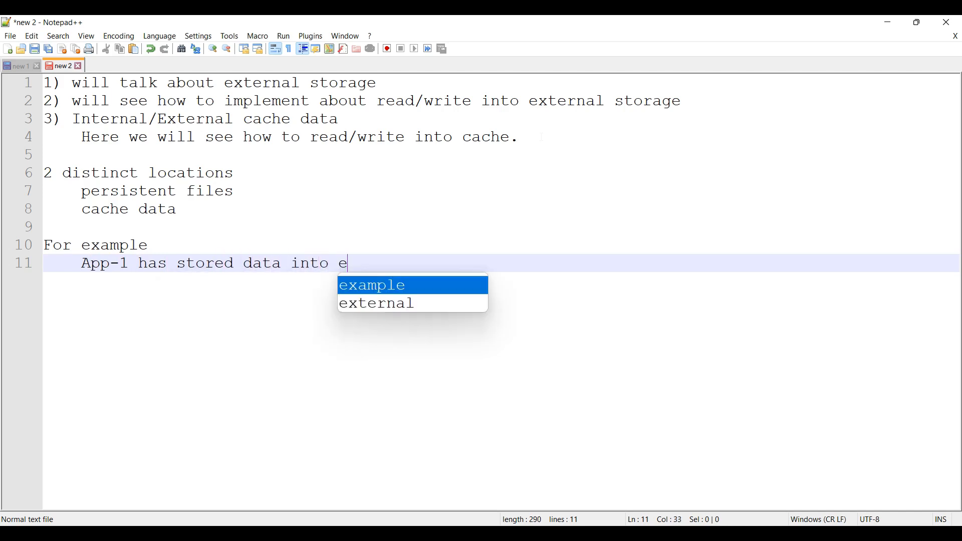
{"action": "type", "text": "xternal s"}
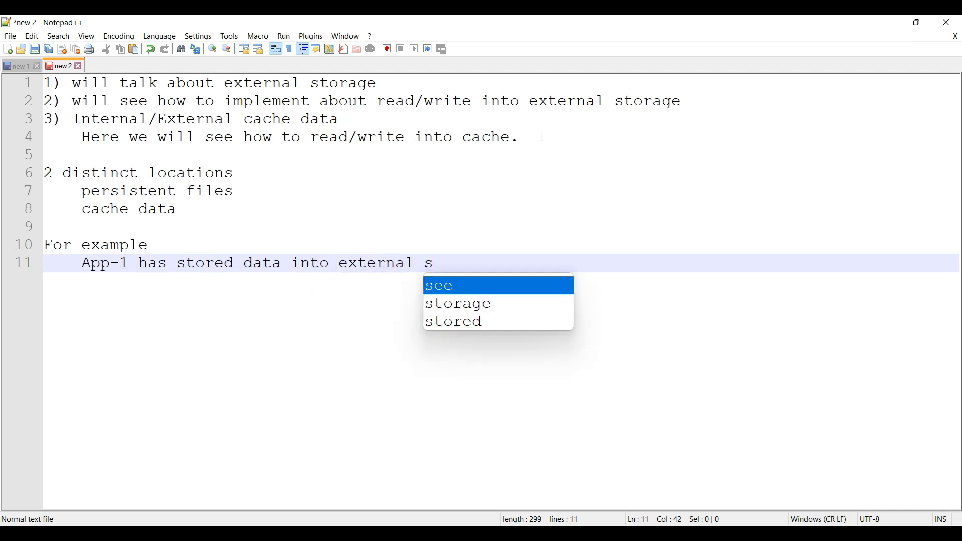
{"action": "type", "text": "torage volume"}
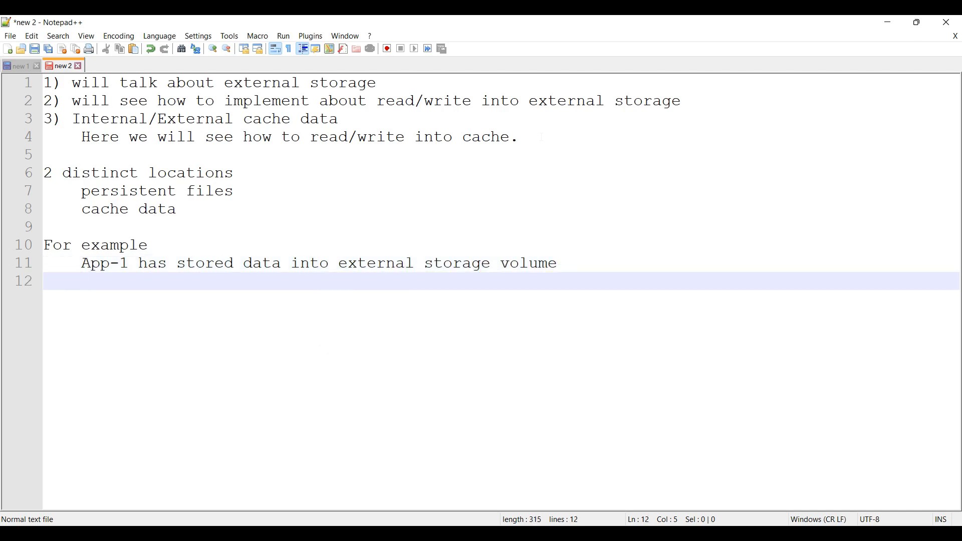
{"action": "type", "text": "App-2"}
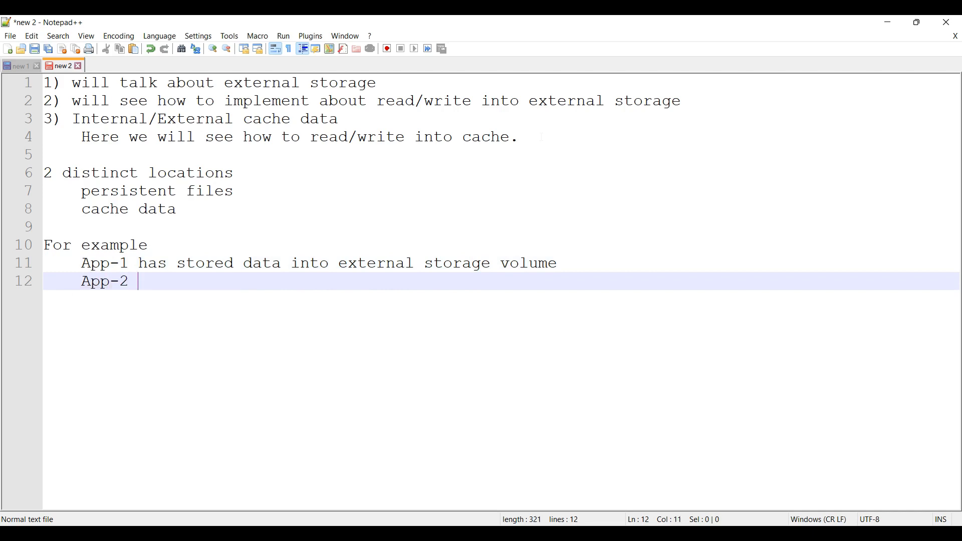
{"action": "type", "text": "want to"}
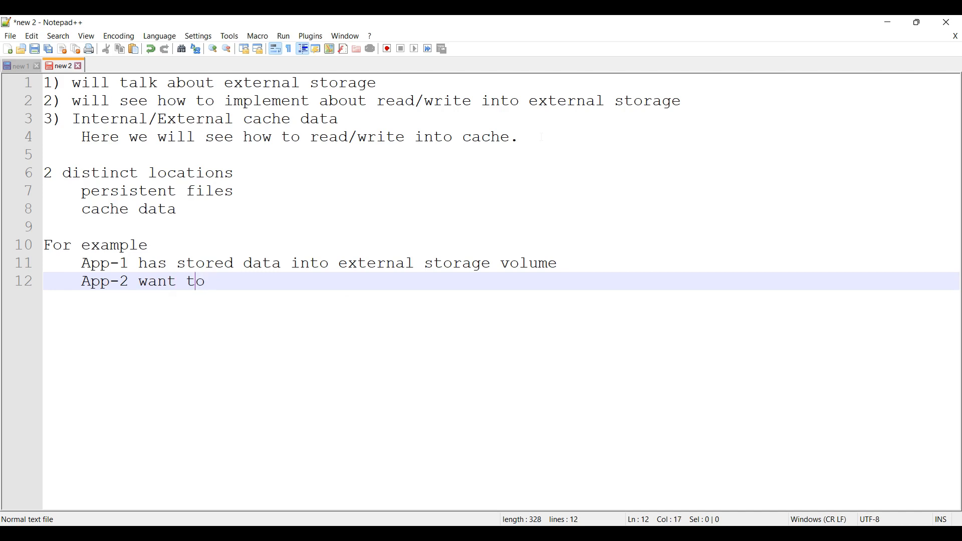
{"action": "type", "text": "acces"}
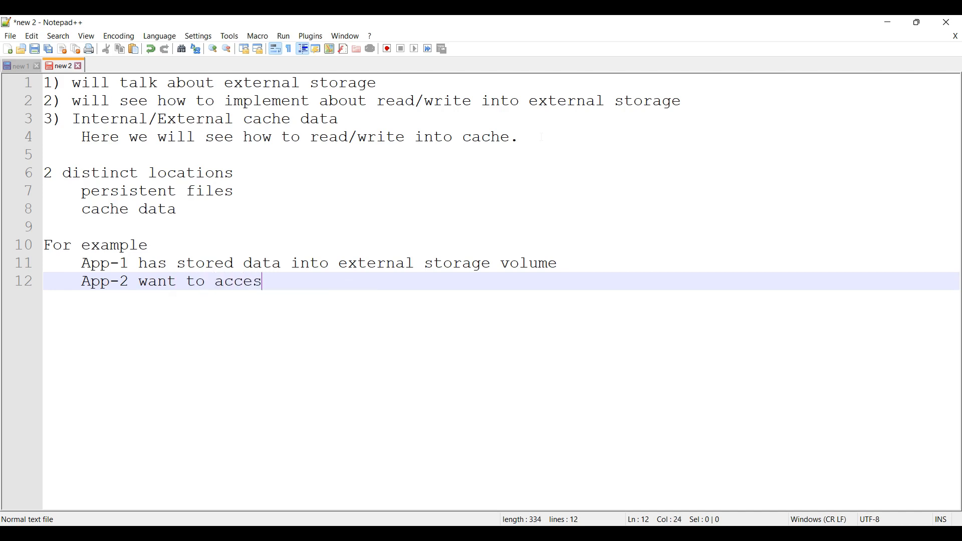
{"action": "type", "text": "s that data"}
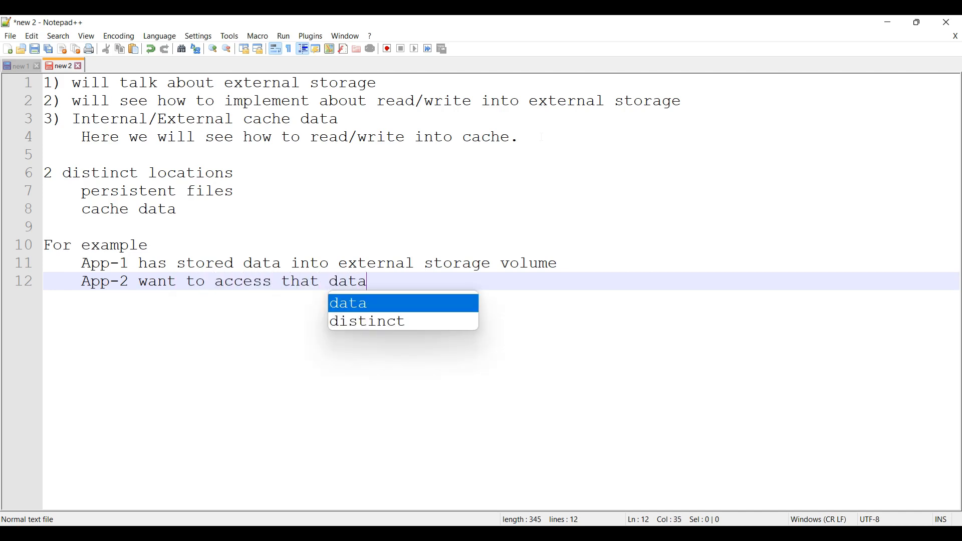
Step: Add that App-2 should have the proper storage permission to access App-1 data
{"action": "key", "text": "Enter"}
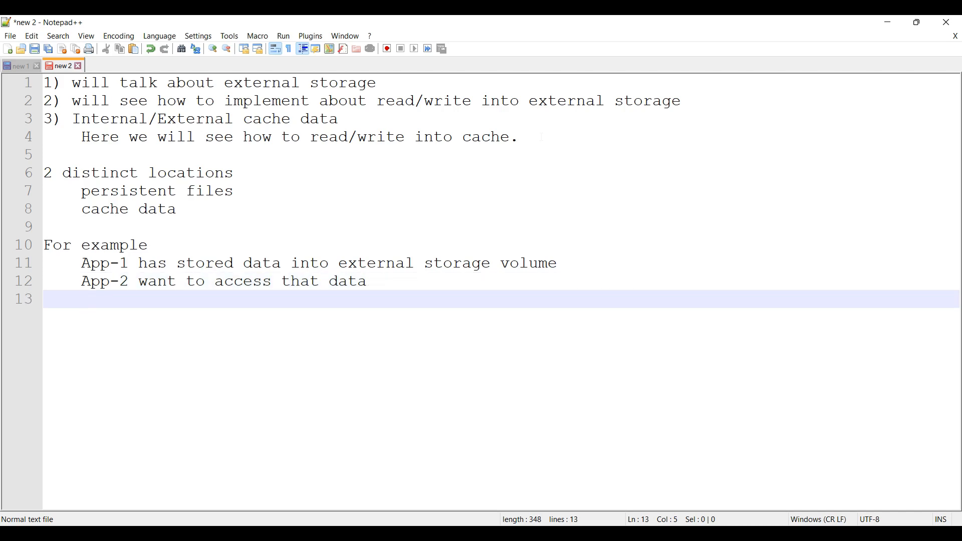
{"action": "type", "text": "App-2 sho"}
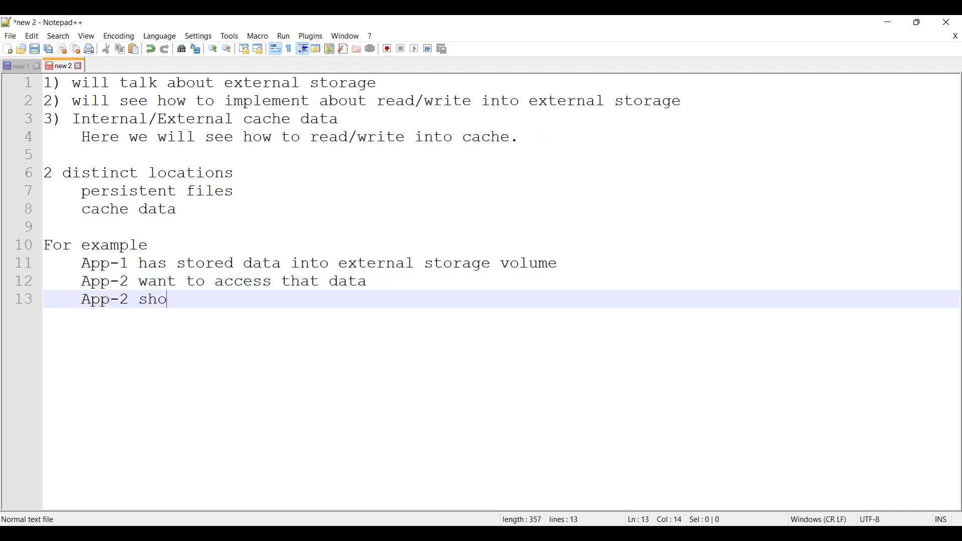
{"action": "type", "text": "uld"}
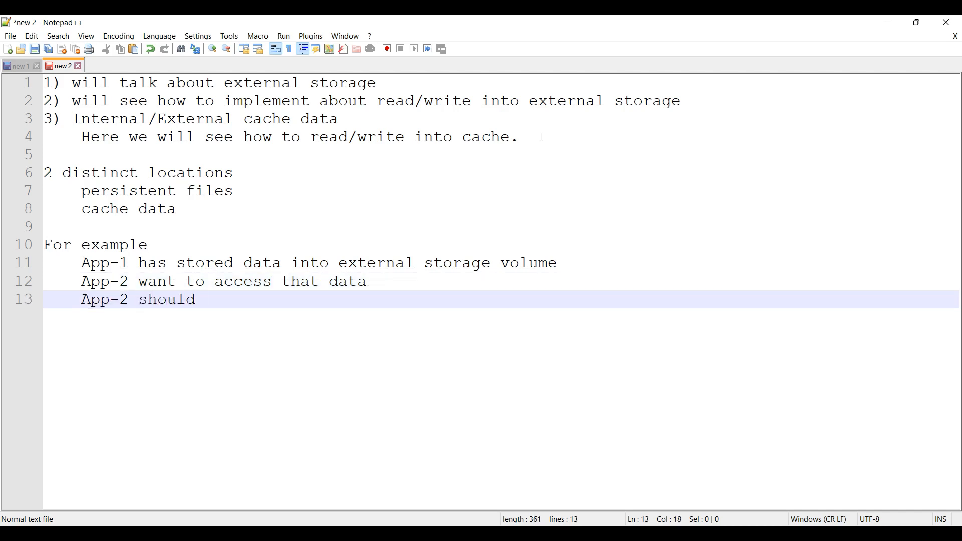
{"action": "type", "text": "have t"}
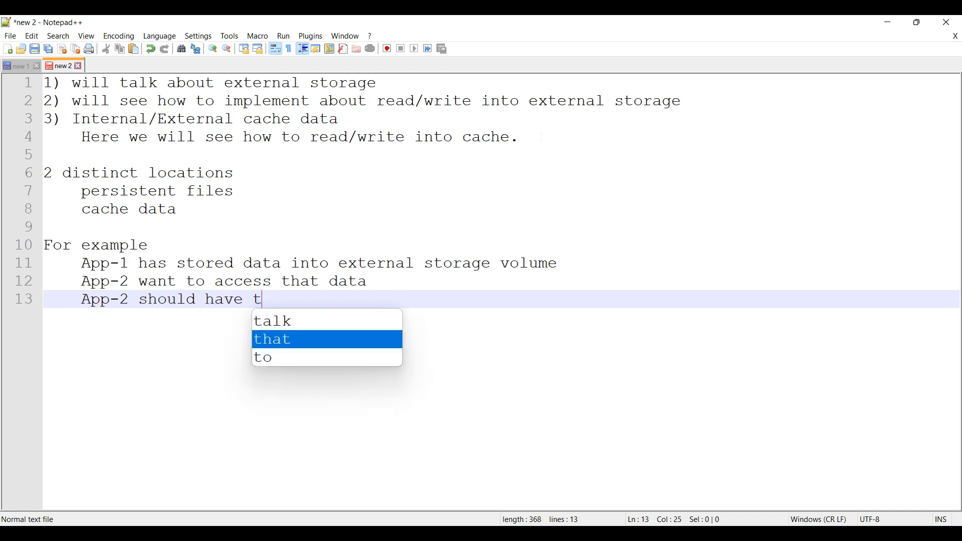
{"action": "type", "text": "he proper"}
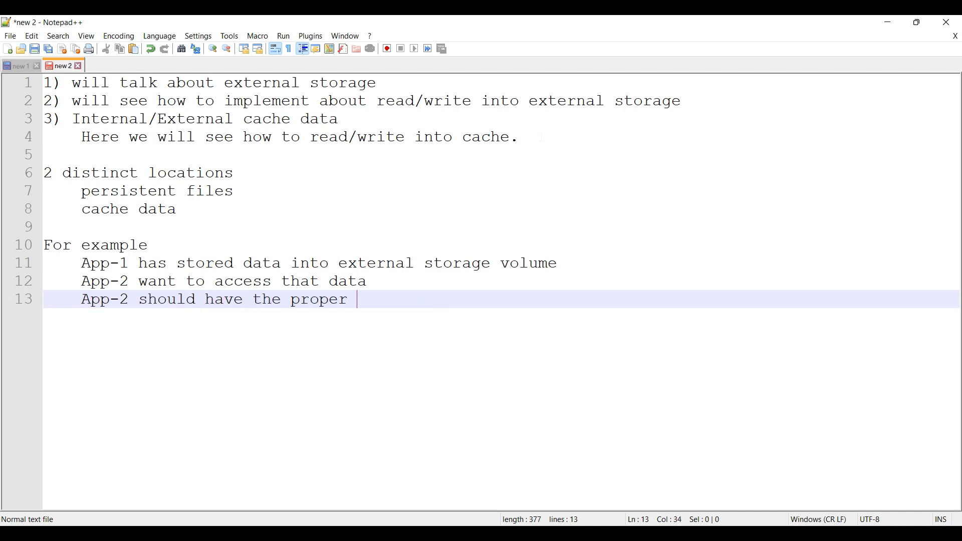
{"action": "type", "text": "storage p"}
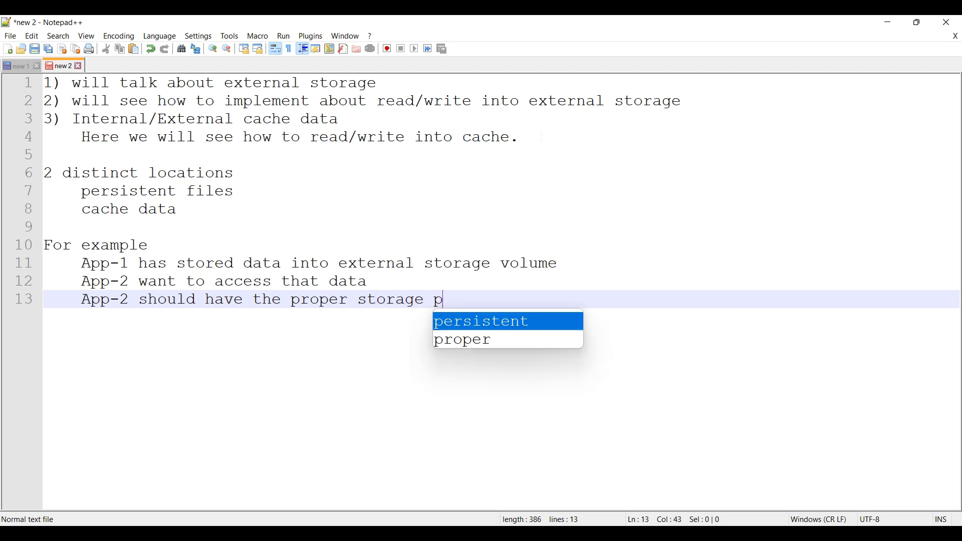
{"action": "type", "text": "ermission to e"}
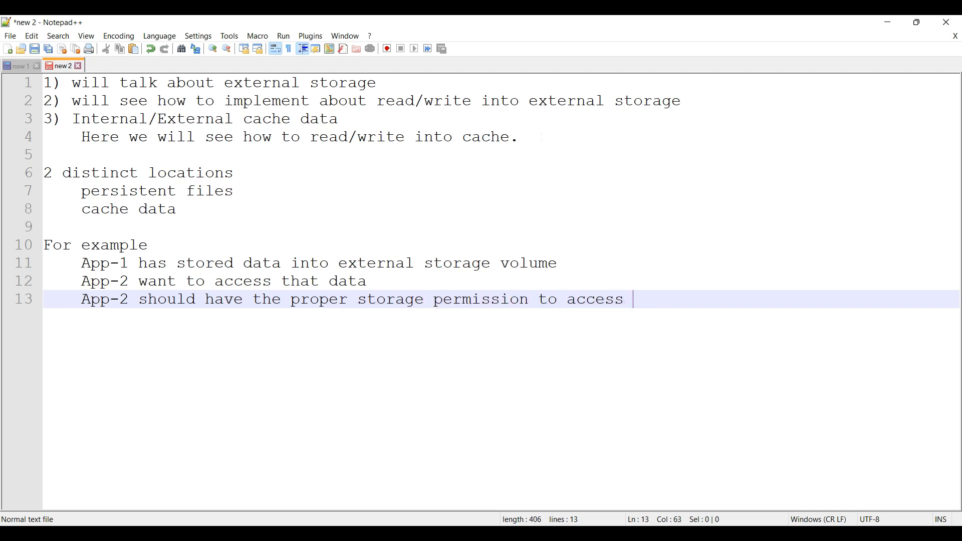
{"action": "type", "text": "that"}
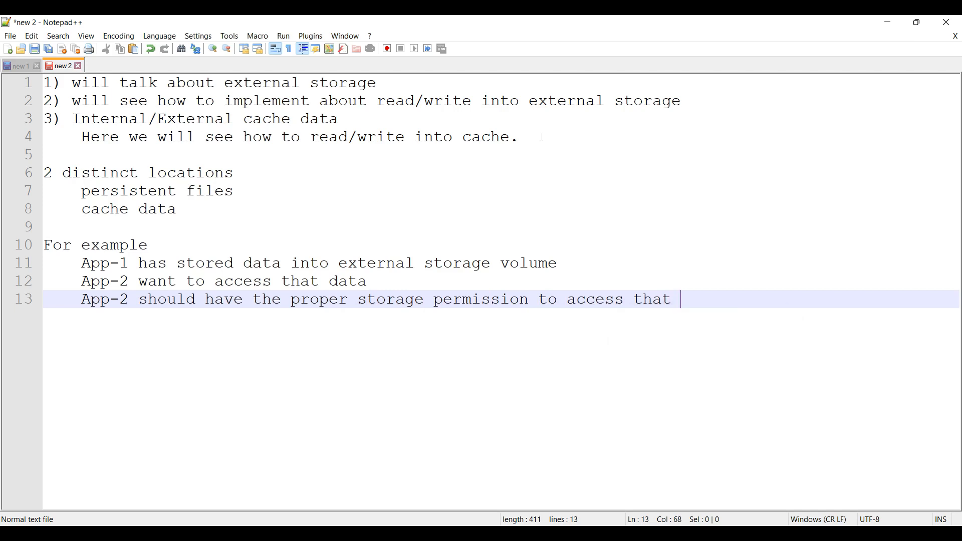
{"action": "type", "text": "App-1 d"}
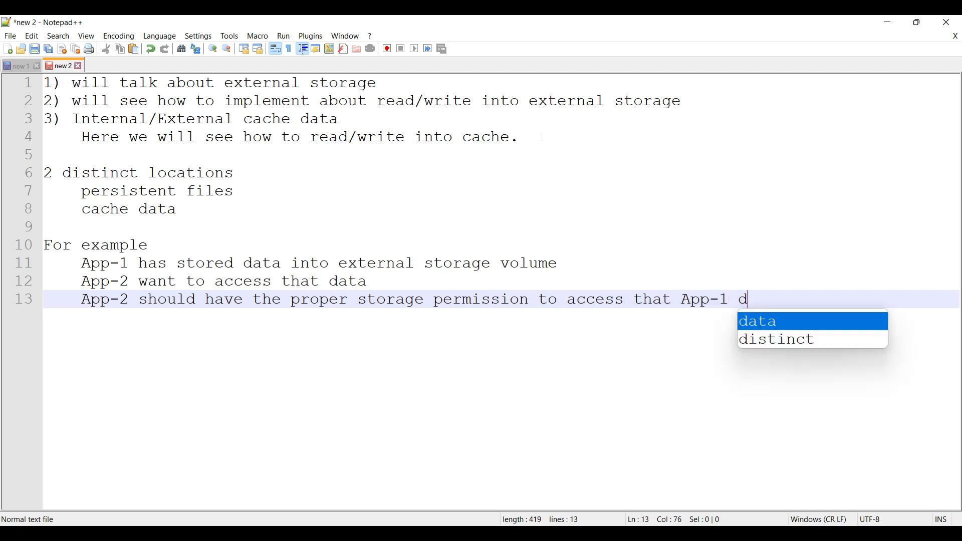
{"action": "type", "text": "ata"}
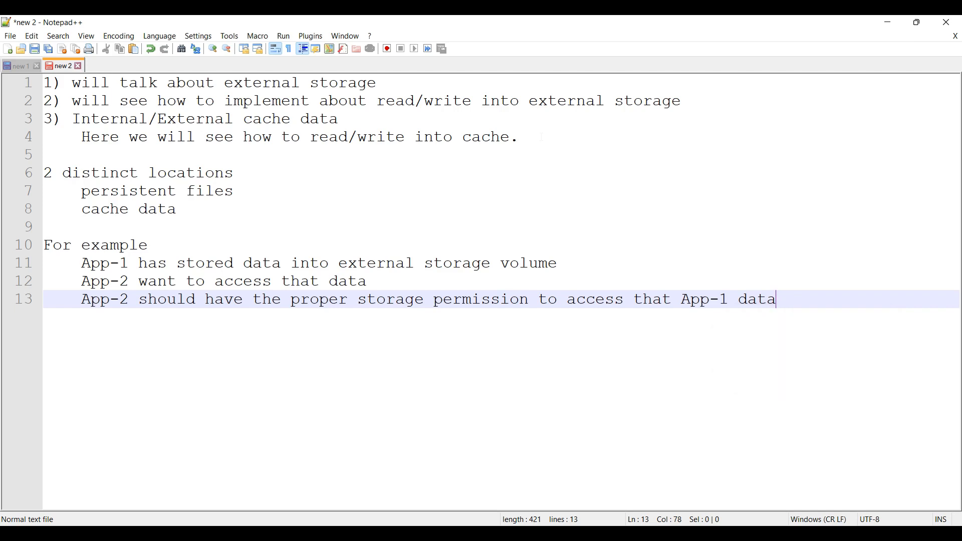
Step: Start a new 'scoped access/scoped storage' note after blank lines
{"action": "key", "text": "Enter"}
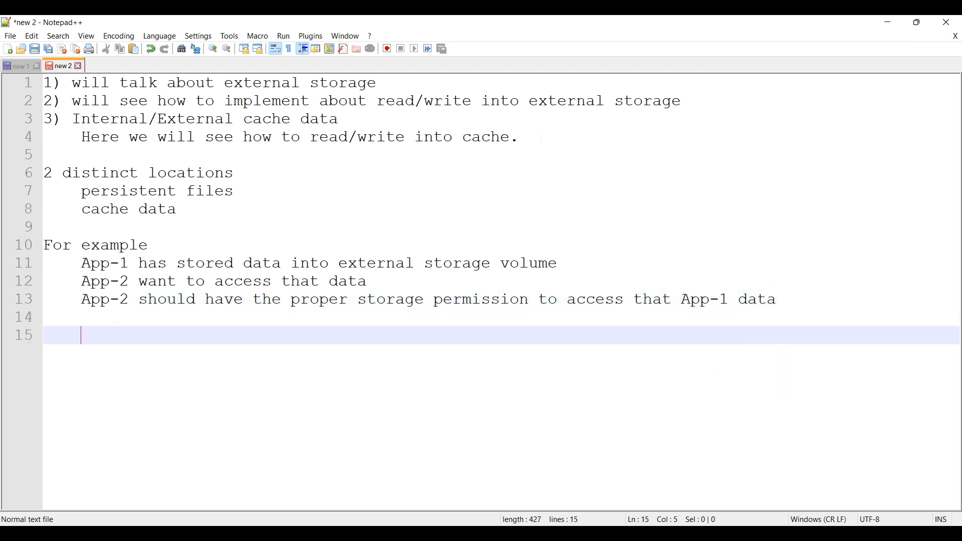
{"action": "type", "text": "sx"}
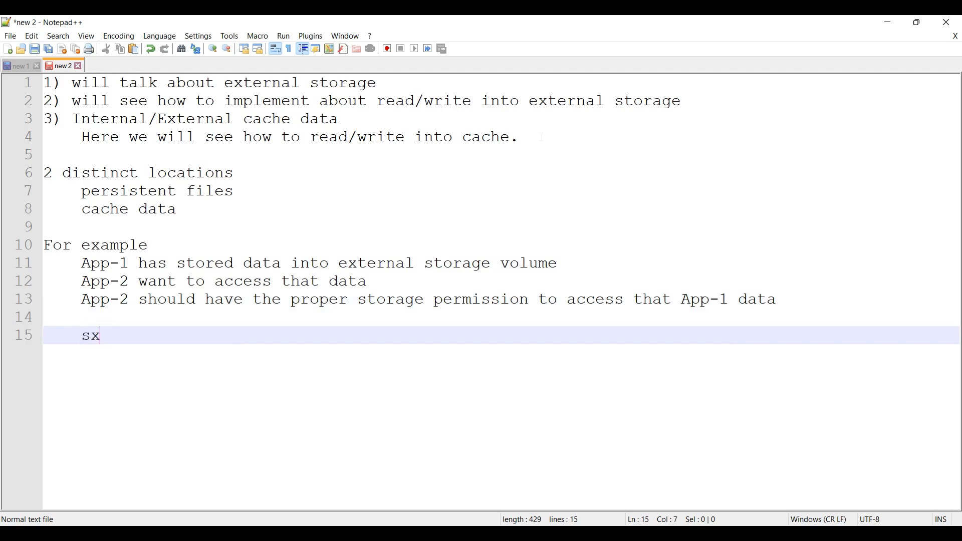
{"action": "key", "text": "Backspace"}
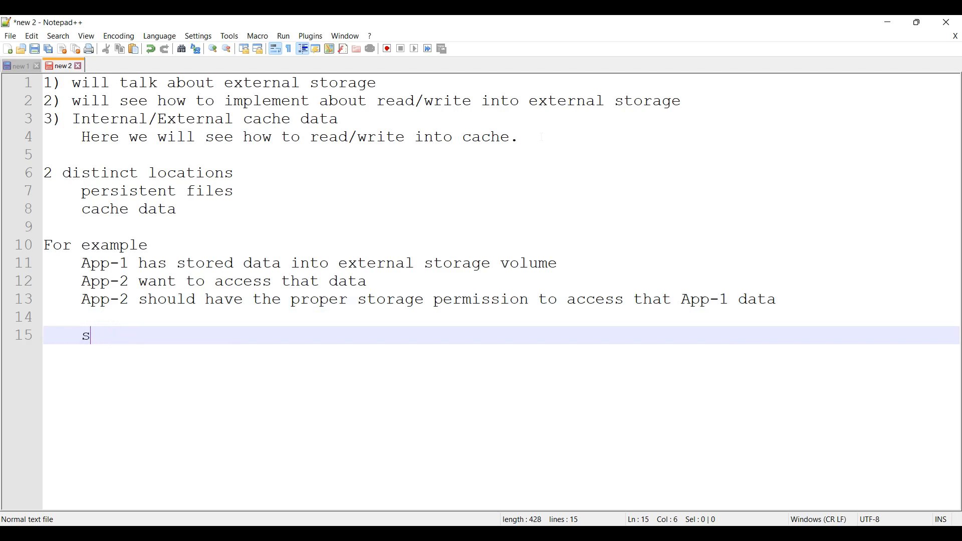
{"action": "type", "text": "coped a"}
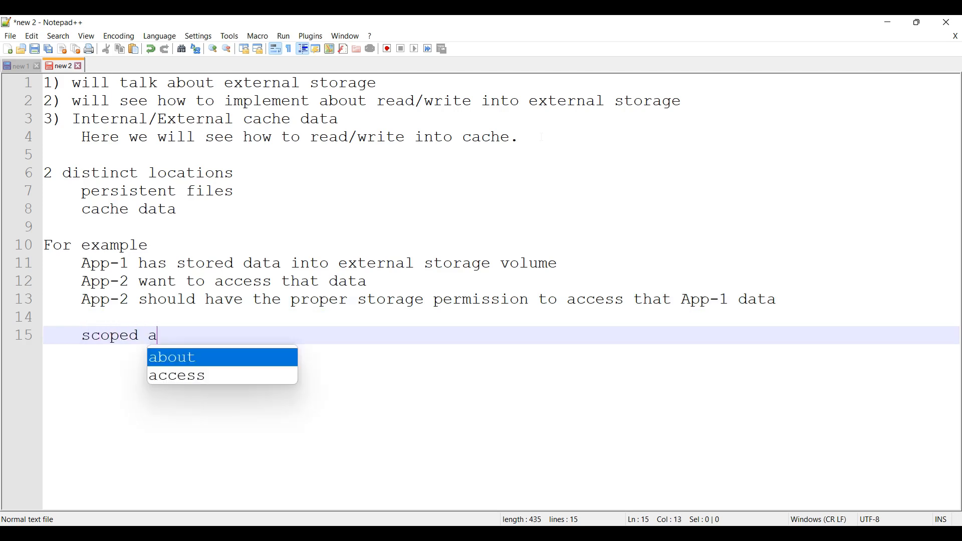
{"action": "type", "text": "ccess/scoped storage"}
{"action": "type", "text": "by default"}
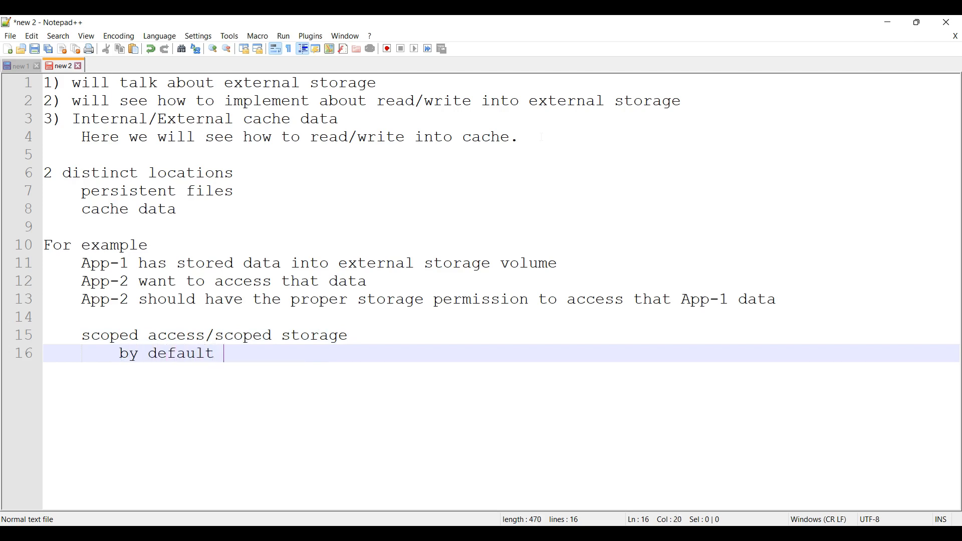
Step: State it is enabled by default, so other app-specific externally stored data cannot be accessed
{"action": "type", "text": "it will be"}
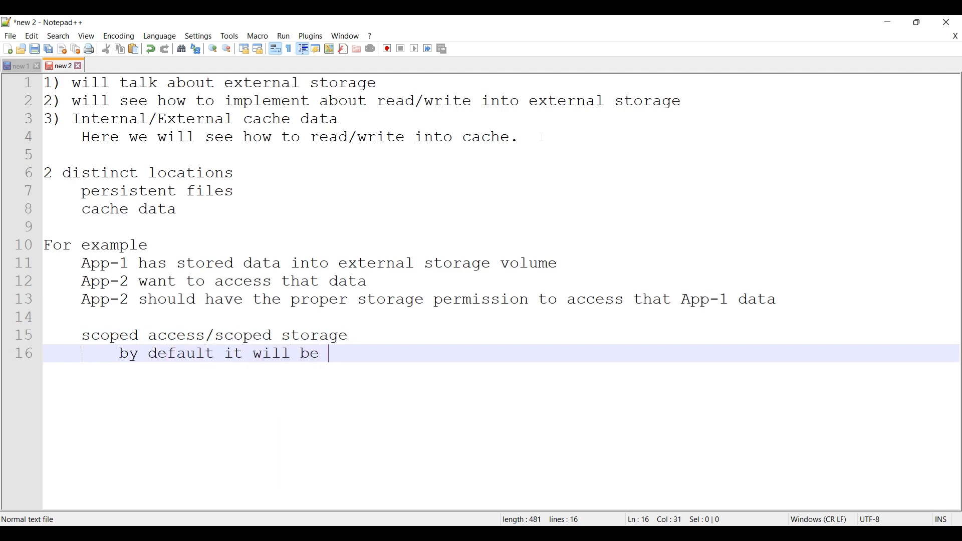
{"action": "type", "text": "anabled"}
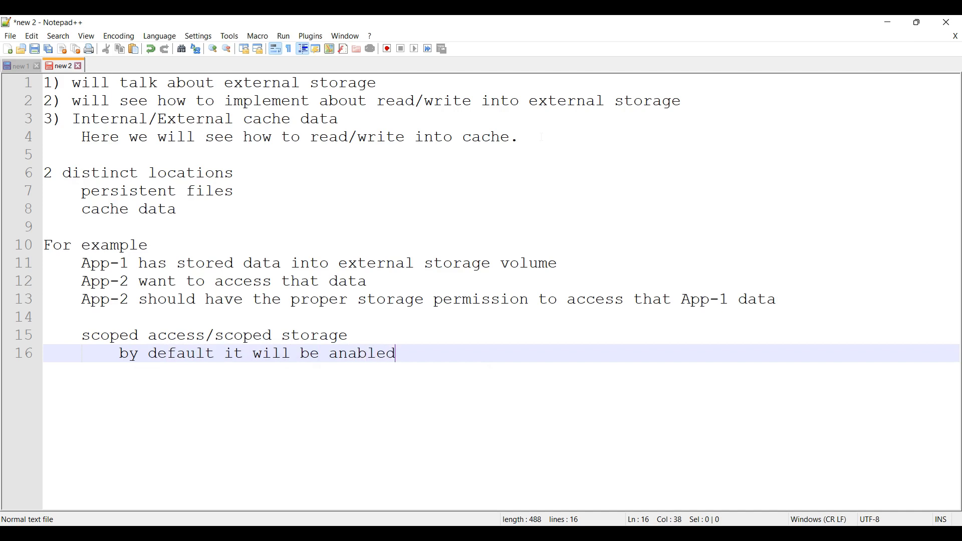
{"action": "type", "text": "- them"}
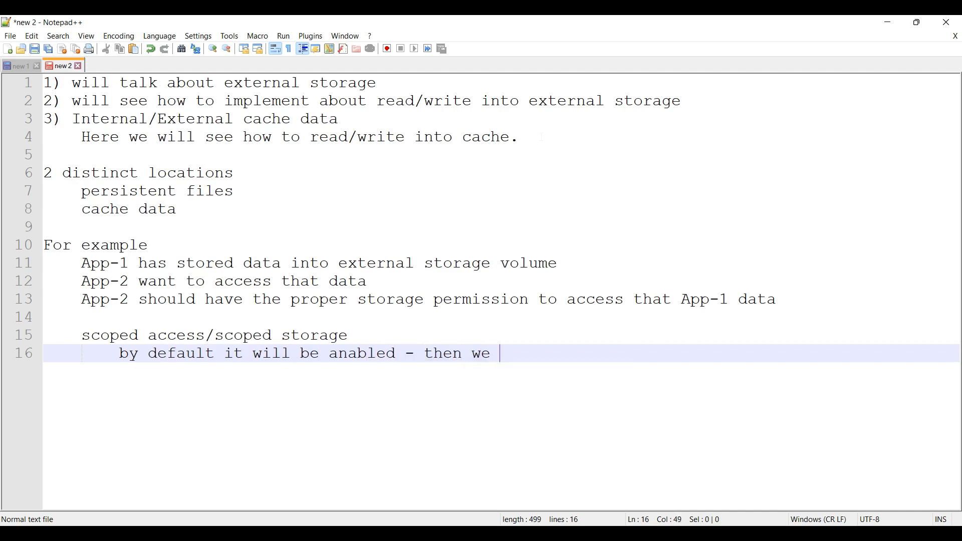
{"action": "type", "text": "cannot access other"}
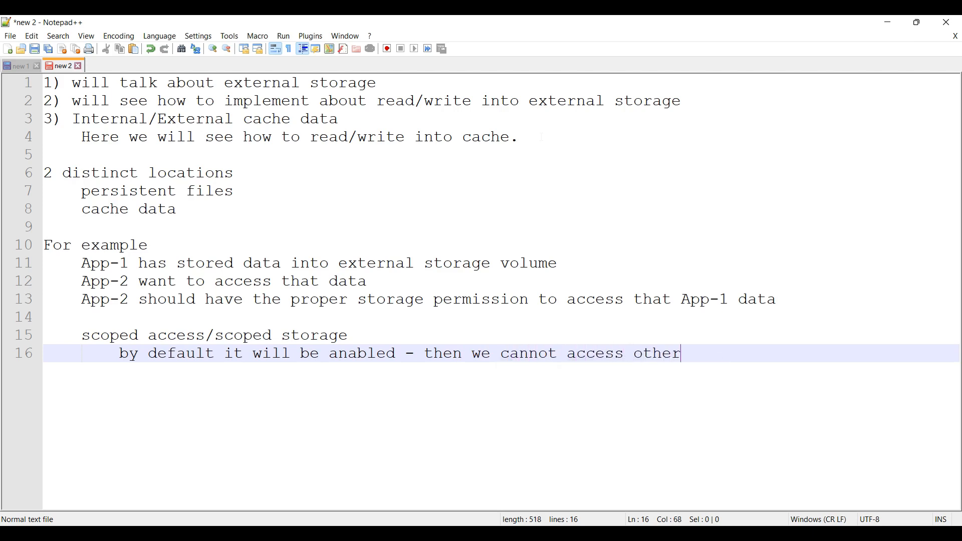
{"action": "type", "text": "app-s"}
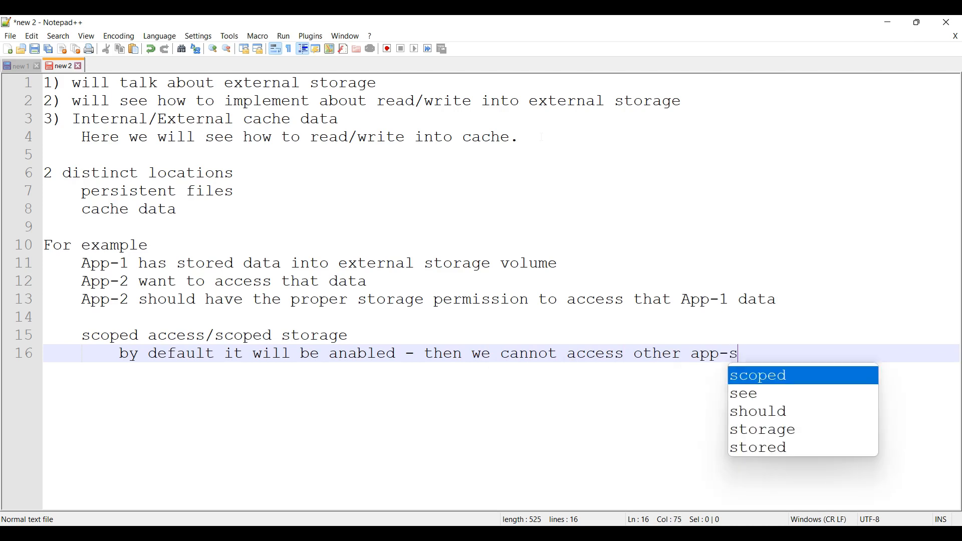
{"action": "type", "text": "pecif data"}
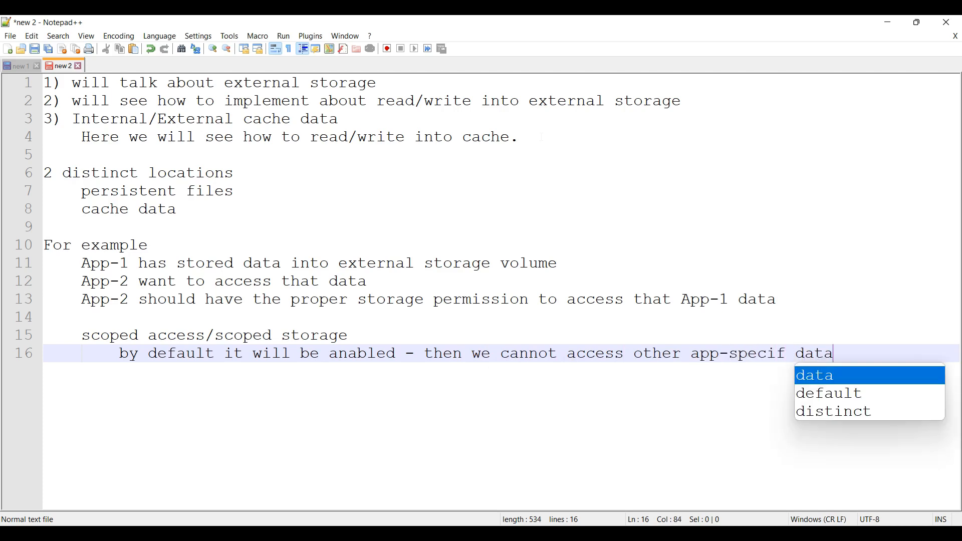
{"action": "type", "text": "stored"}
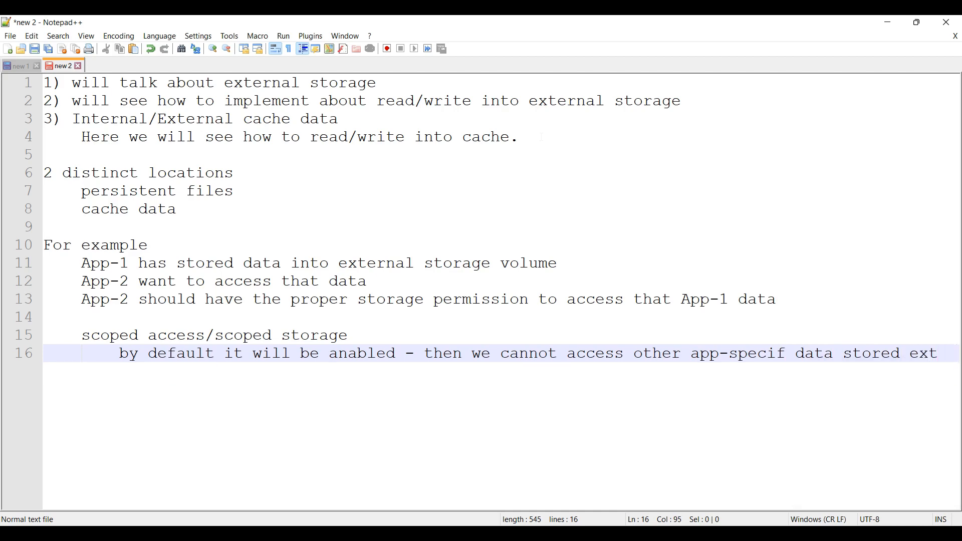
{"action": "type", "text": "externally"}
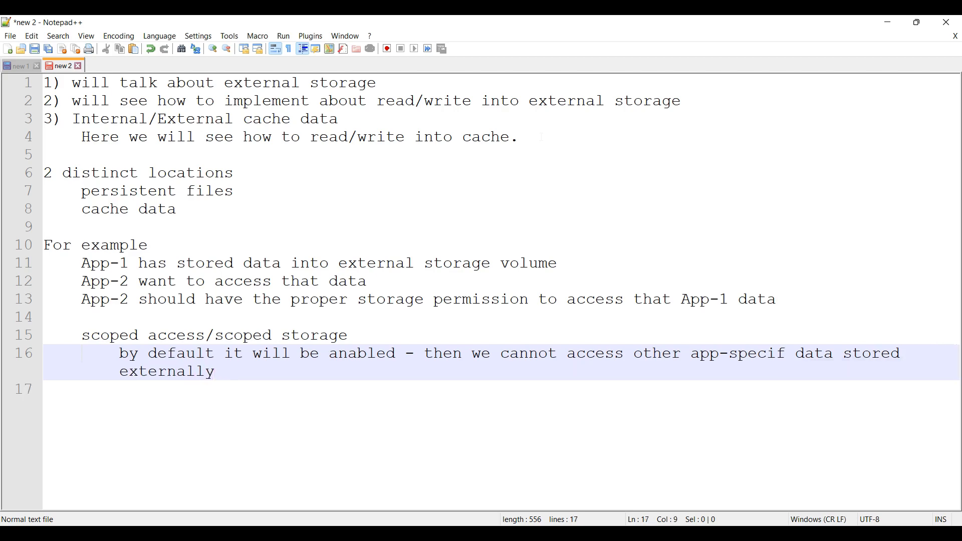
{"action": "key", "text": "Enter"}
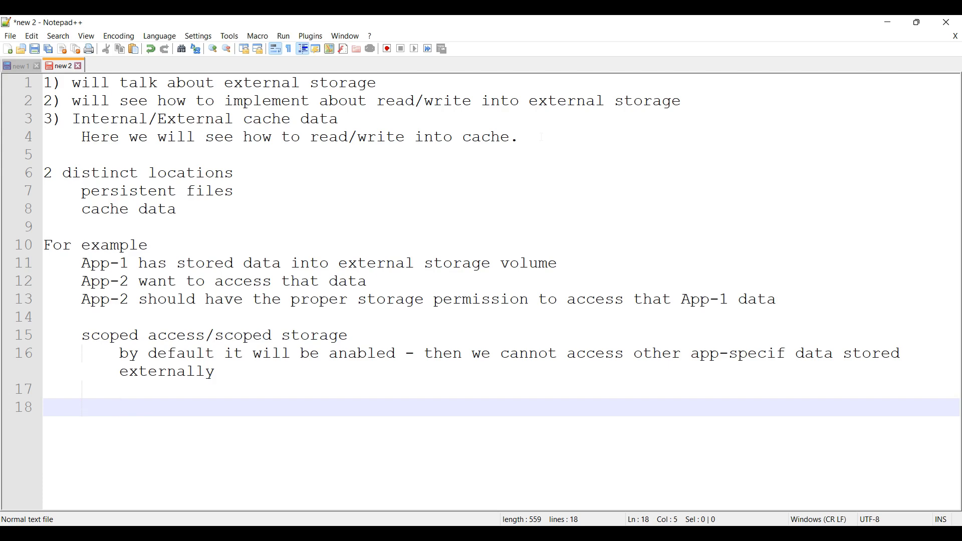
Step: Write 'when we uninstall - data stored in the external location will be removed'
{"action": "type", "text": "W"}
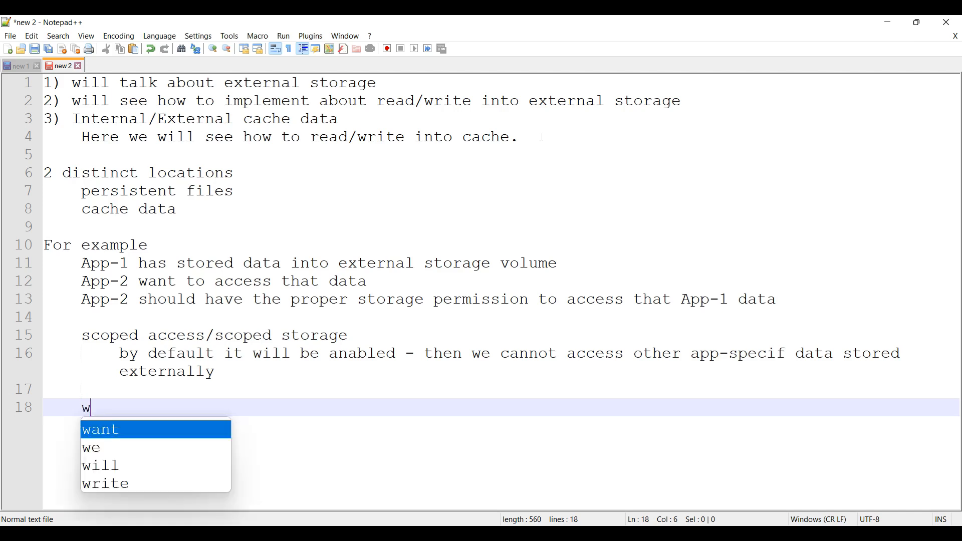
{"action": "type", "text": "hen we unin"}
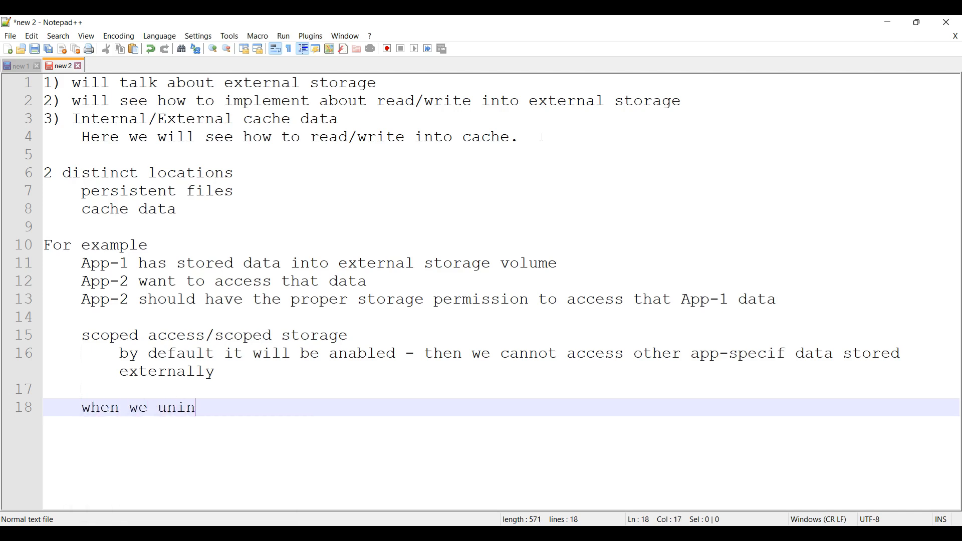
{"action": "type", "text": "stall -"}
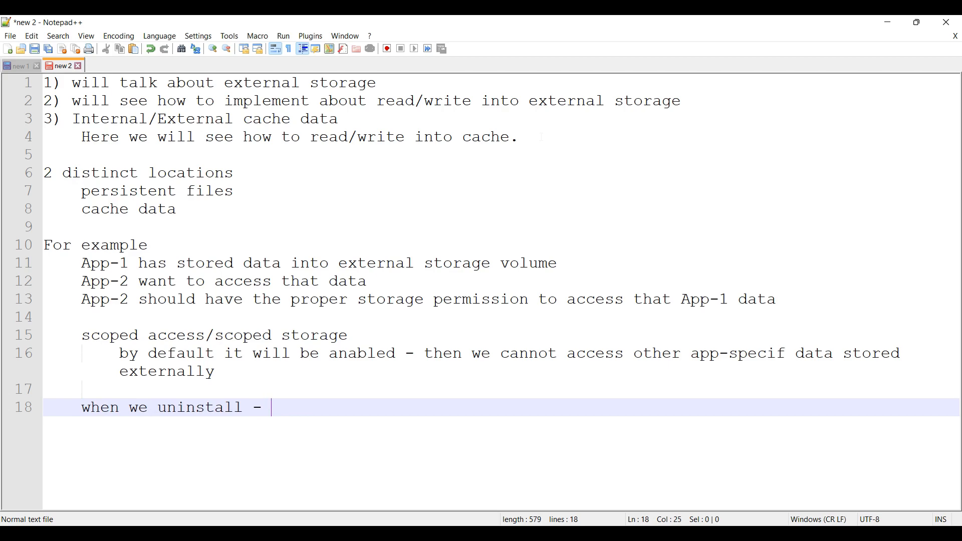
{"action": "type", "text": "data stored in the ext"}
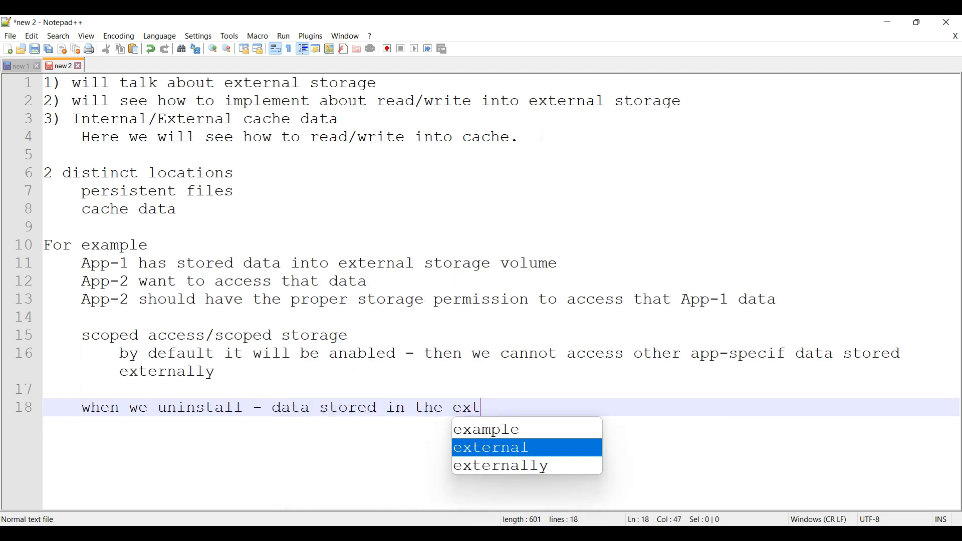
{"action": "type", "text": "ernal location will be removed"}
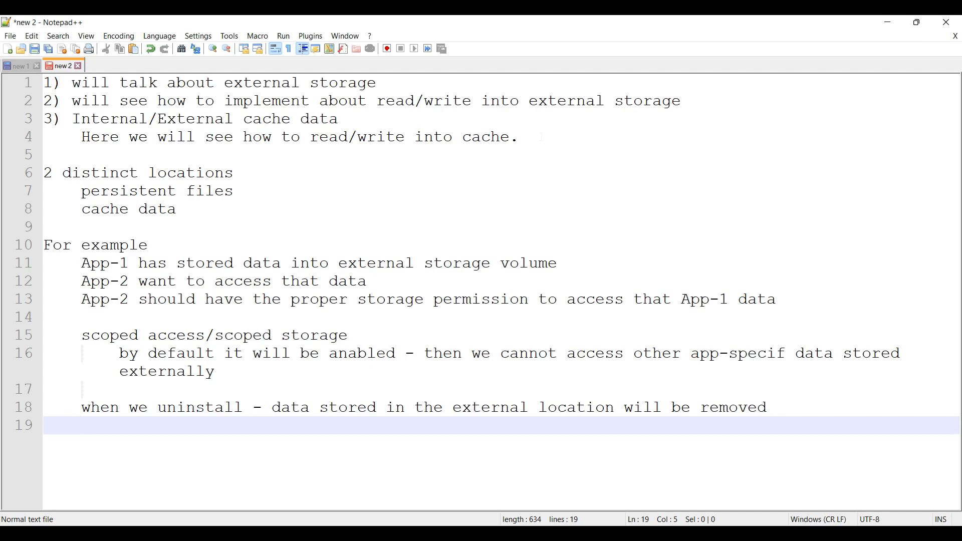
Step: Add the heading 'pre-check before doing any read/write' after blank lines
{"action": "key", "text": "Enter"}
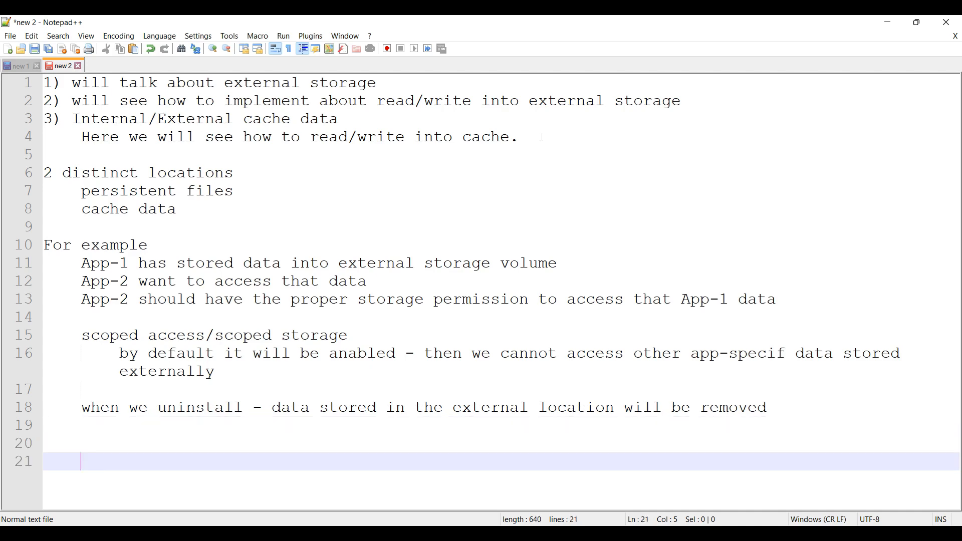
{"action": "type", "text": "pre-check before"}
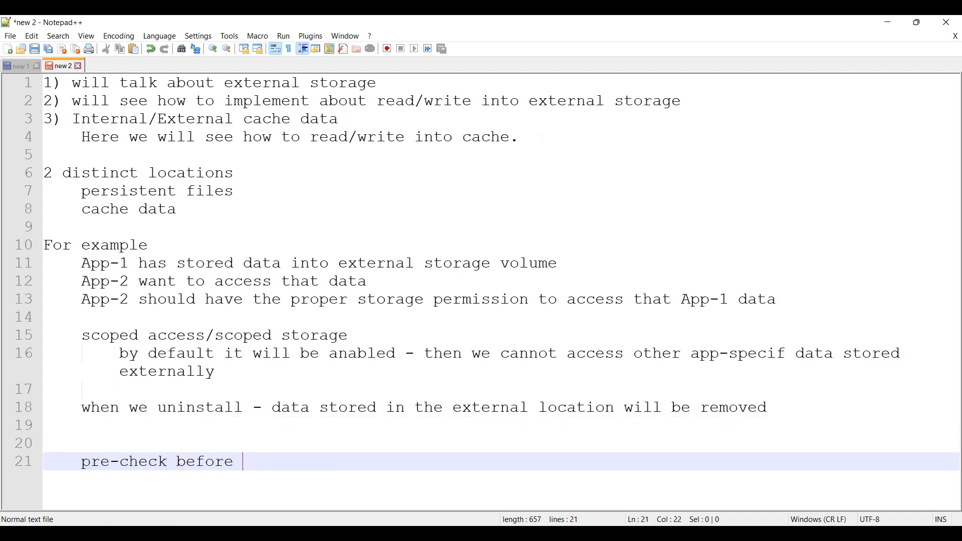
{"action": "type", "text": "doing any"}
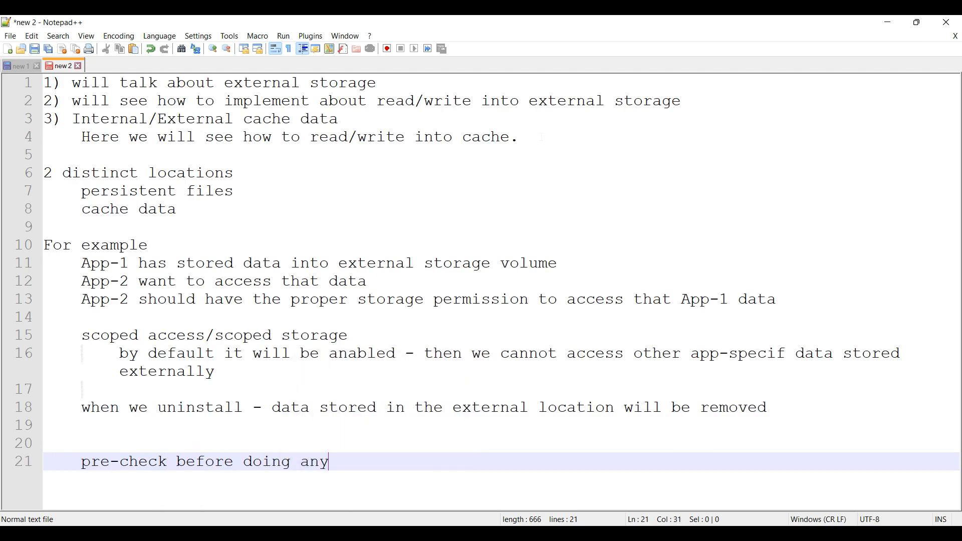
{"action": "type", "text": "read/writ"}
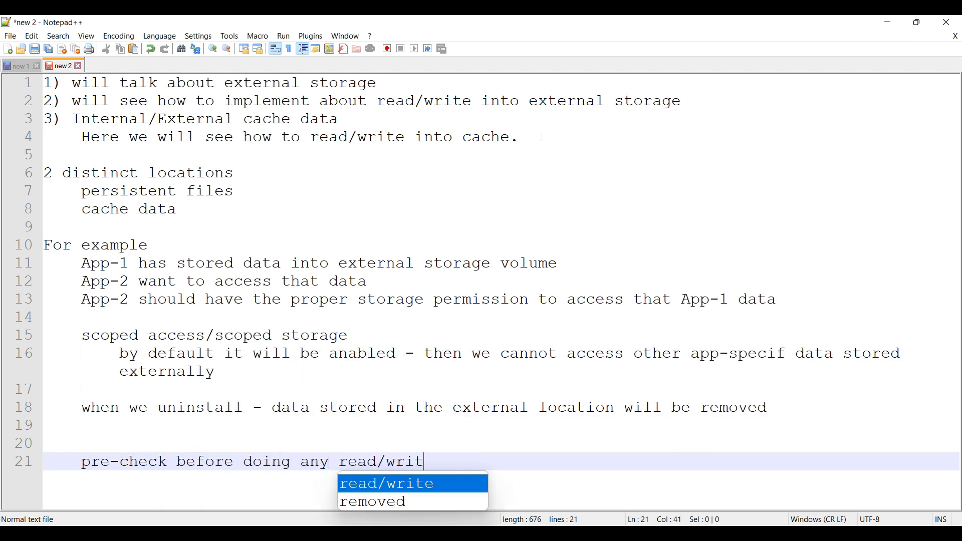
Step: Write item 1: check external storage volume is available for read/write or read only
{"action": "key", "text": "Enter"}
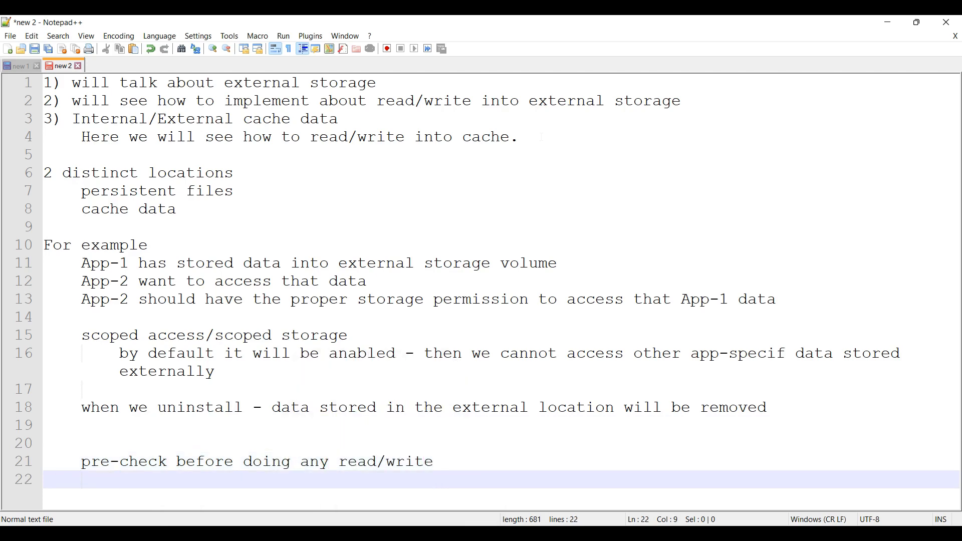
{"action": "type", "text": "1)"}
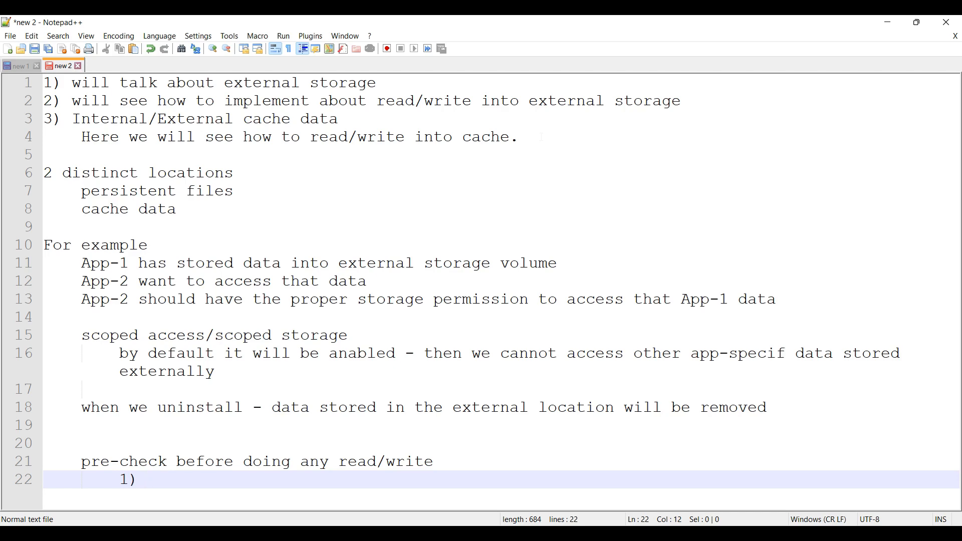
{"action": "type", "text": "check external storage volume is a"}
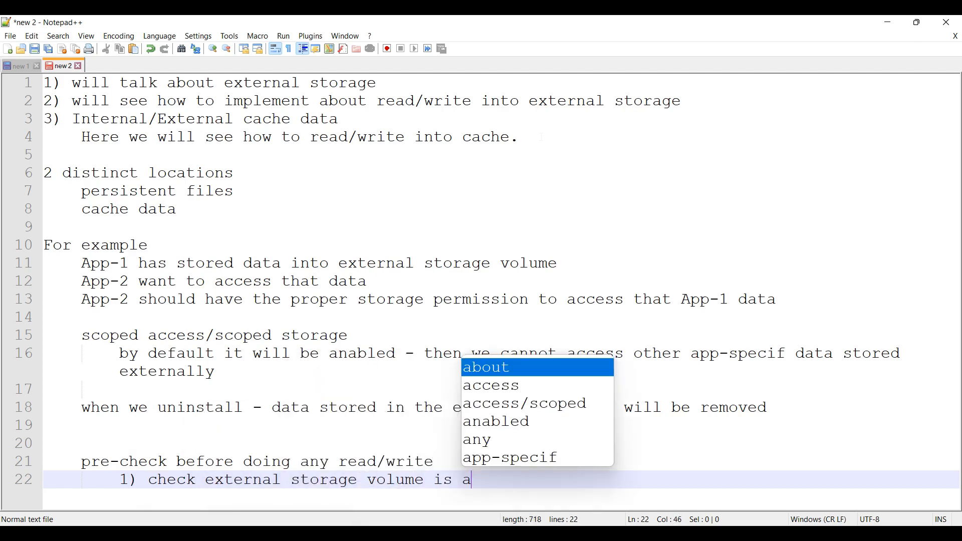
{"action": "type", "text": "vailabl"}
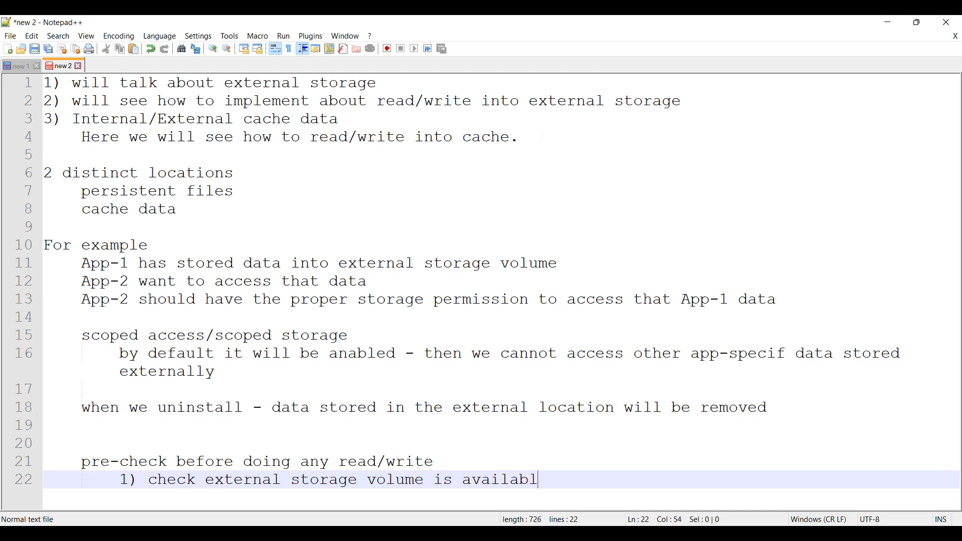
{"action": "type", "text": "e for"}
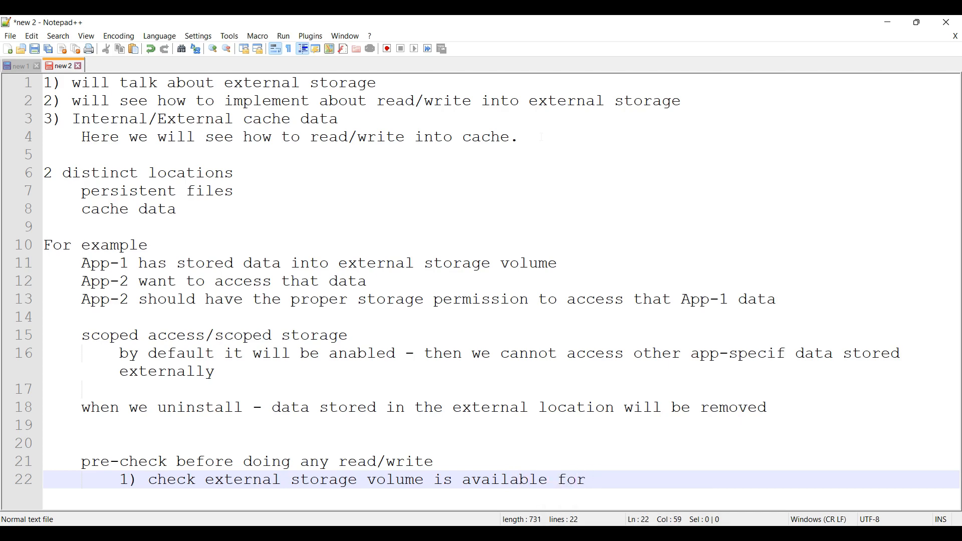
{"action": "type", "text": "write or"}
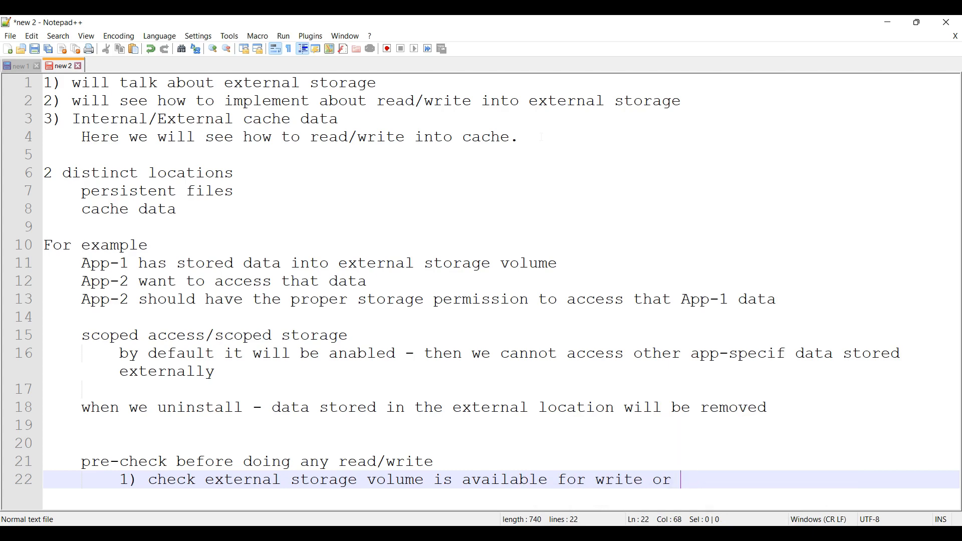
{"action": "type", "text": "only rea"}
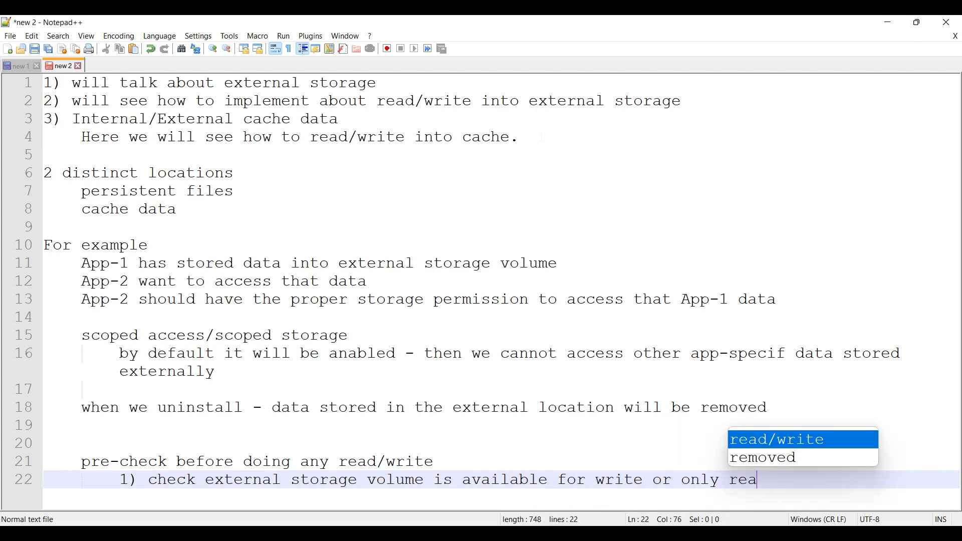
{"action": "type", "text": "d/write"}
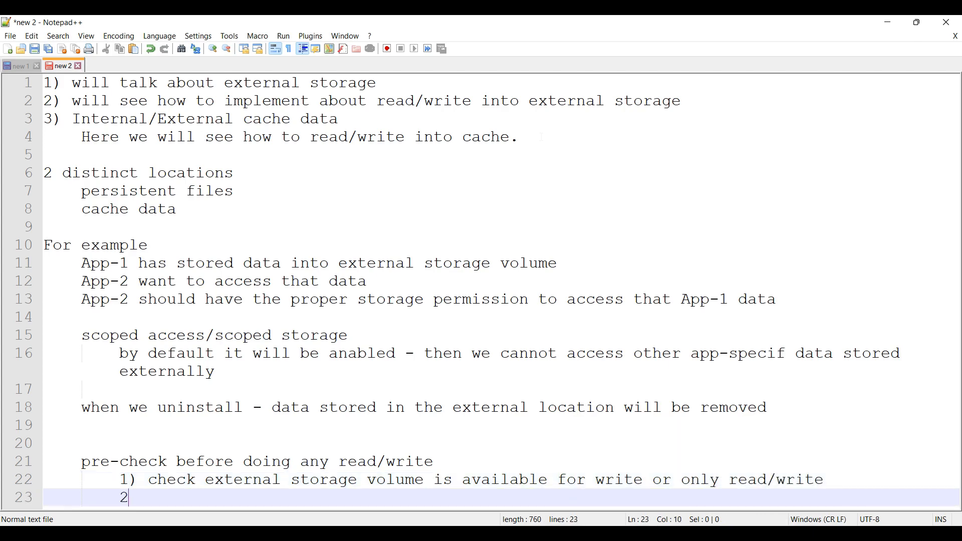
{"action": "type", "text": ")"}
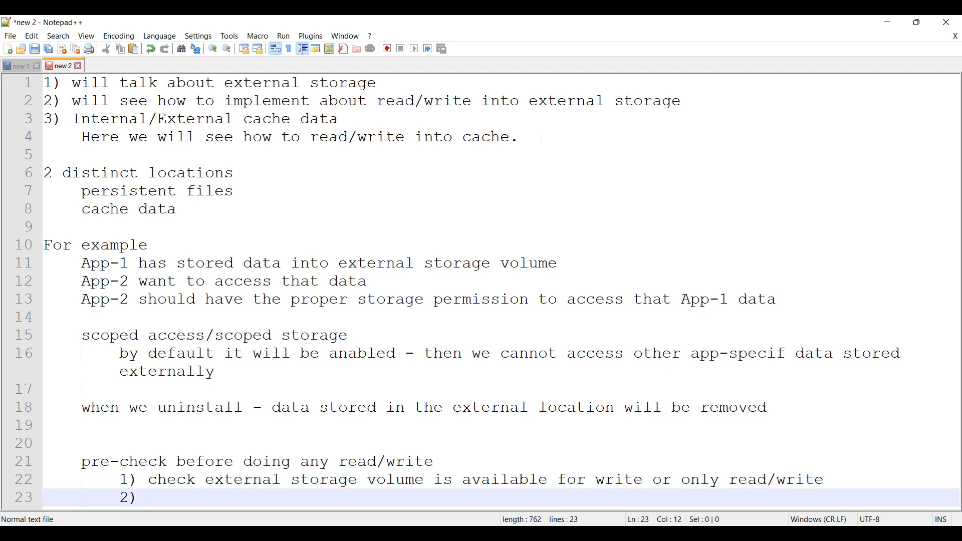
Step: Write item 2: select the physical location, then move to a new line
{"action": "type", "text": "select t"}
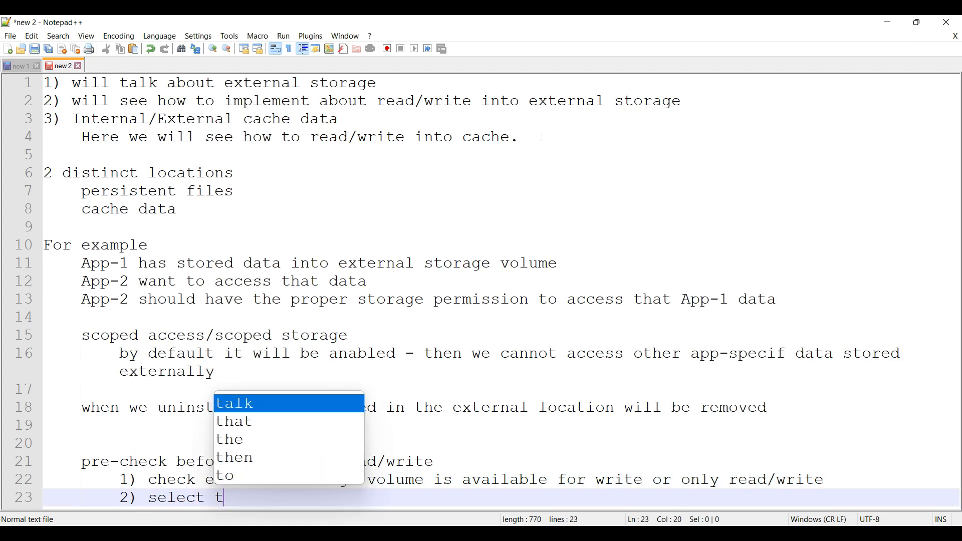
{"action": "type", "text": "he"}
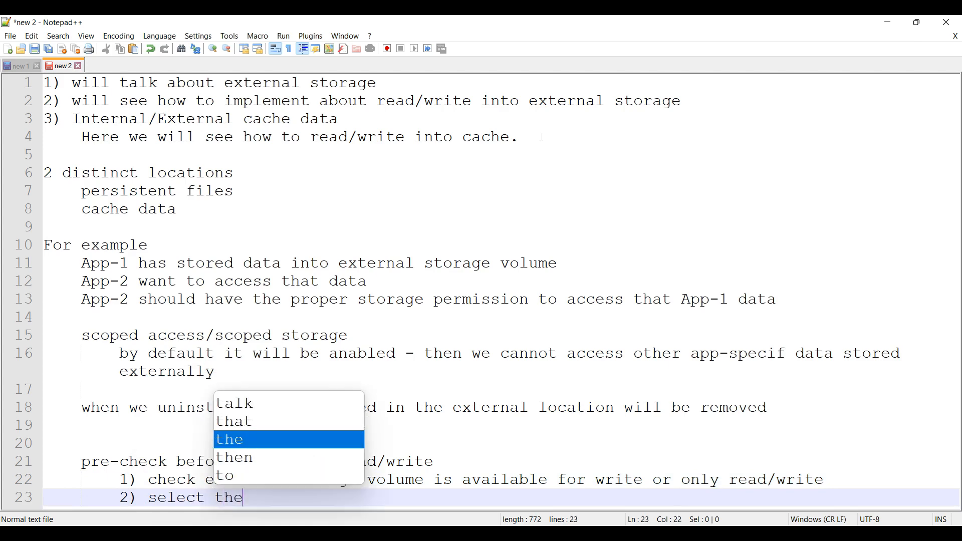
{"action": "type", "text": "phy"}
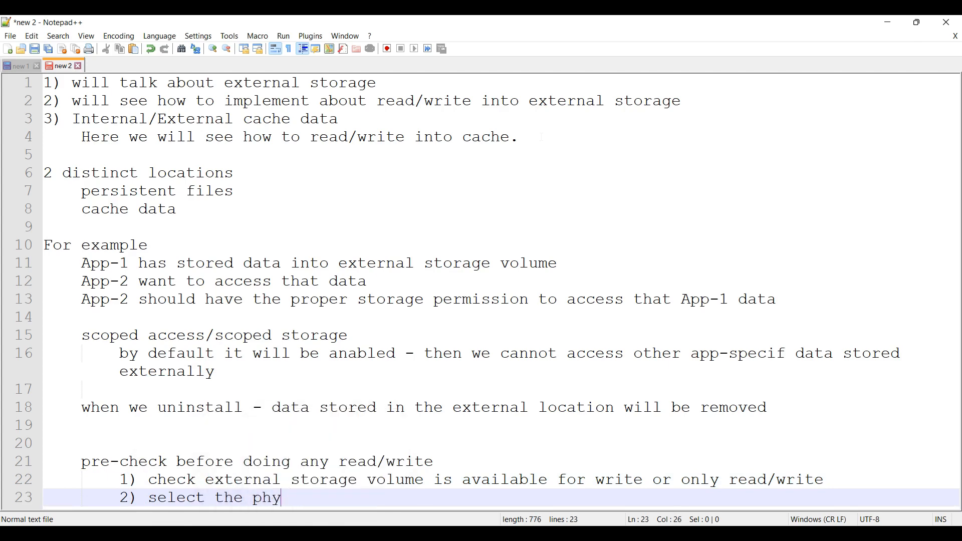
{"action": "type", "text": "sical location"}
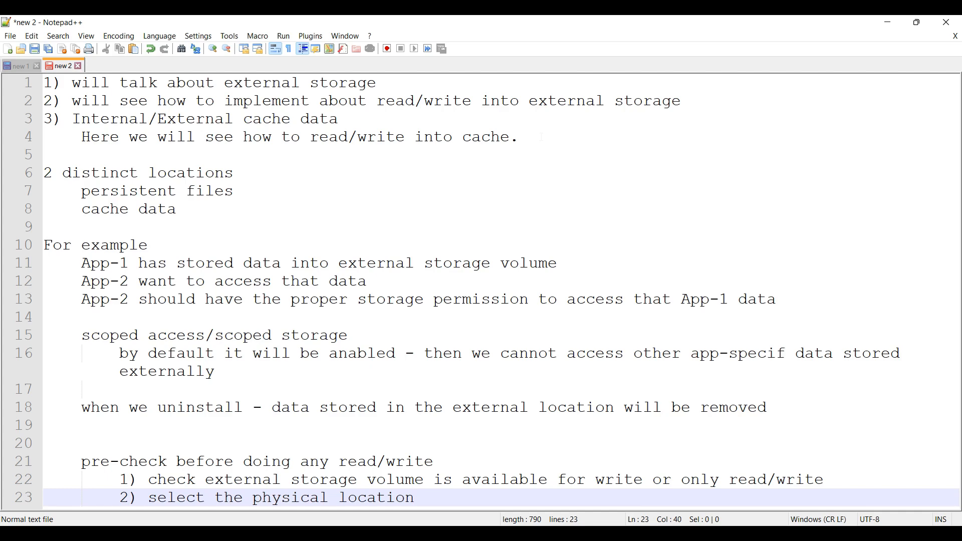
{"action": "key", "text": "Enter"}
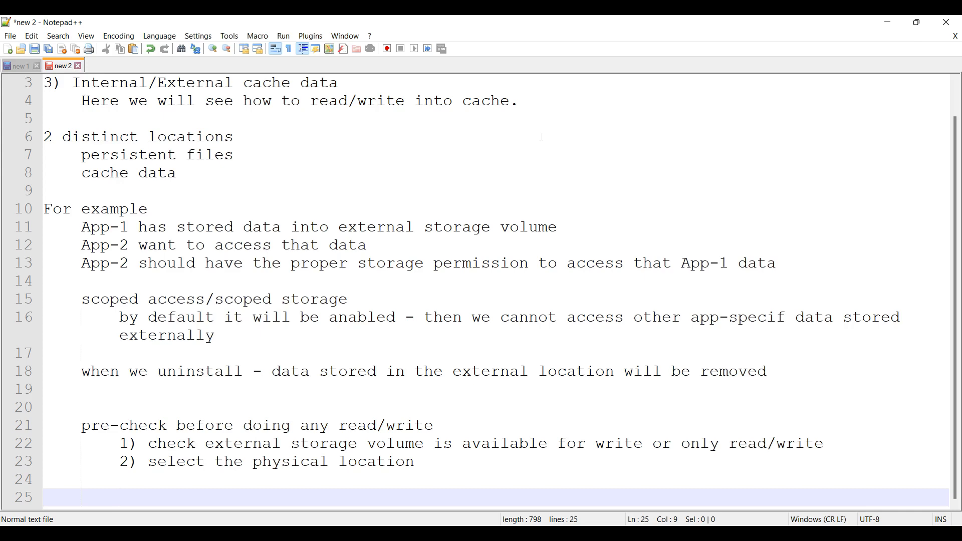
Step: Write Environment.getExternalStorageState() and remove the stray backslash
{"action": "type", "text": "Environ"}
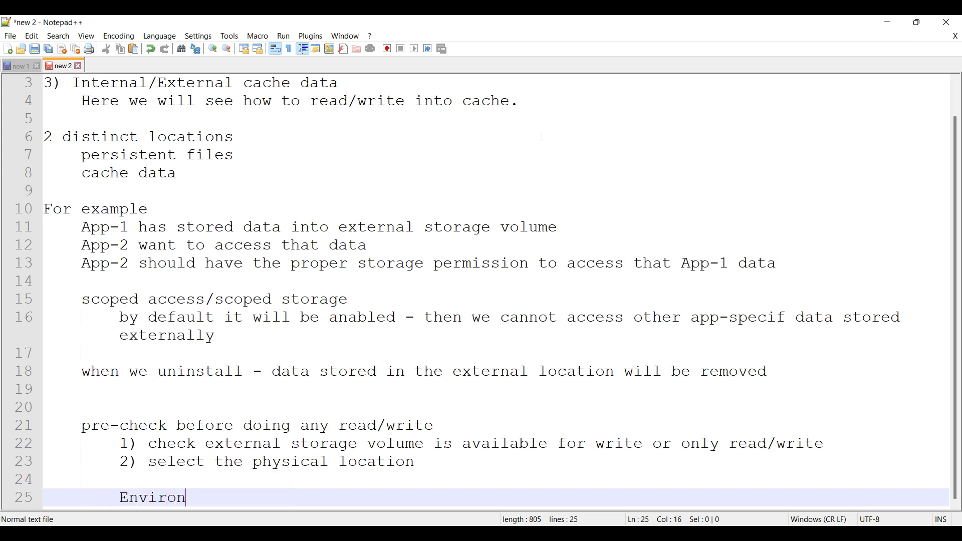
{"action": "type", "text": "ment"}
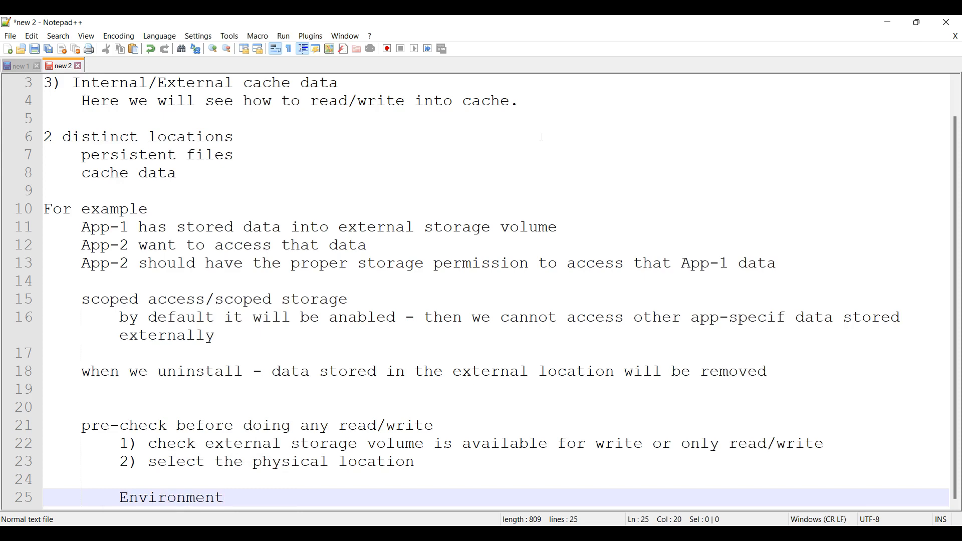
{"action": "type", "text": ".get"}
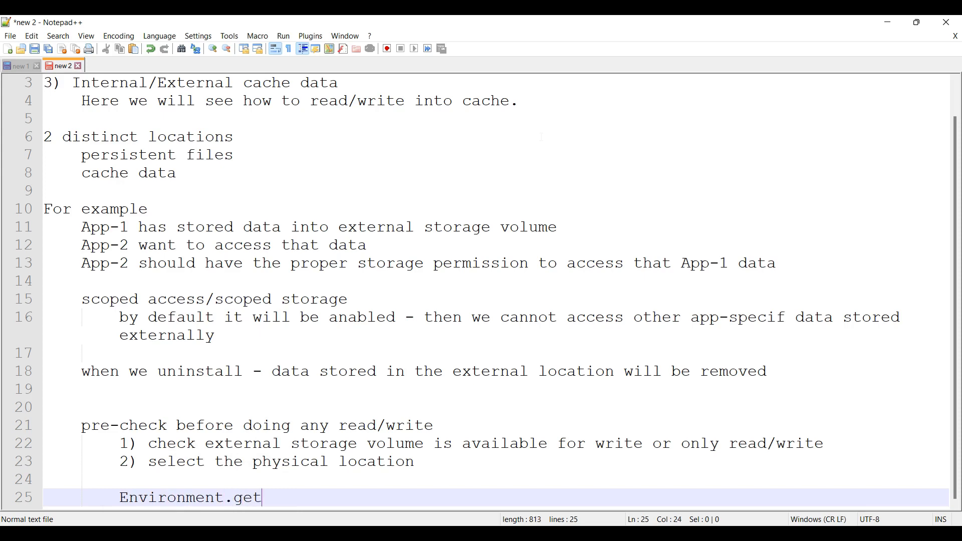
{"action": "type", "text": "ExternalS"}
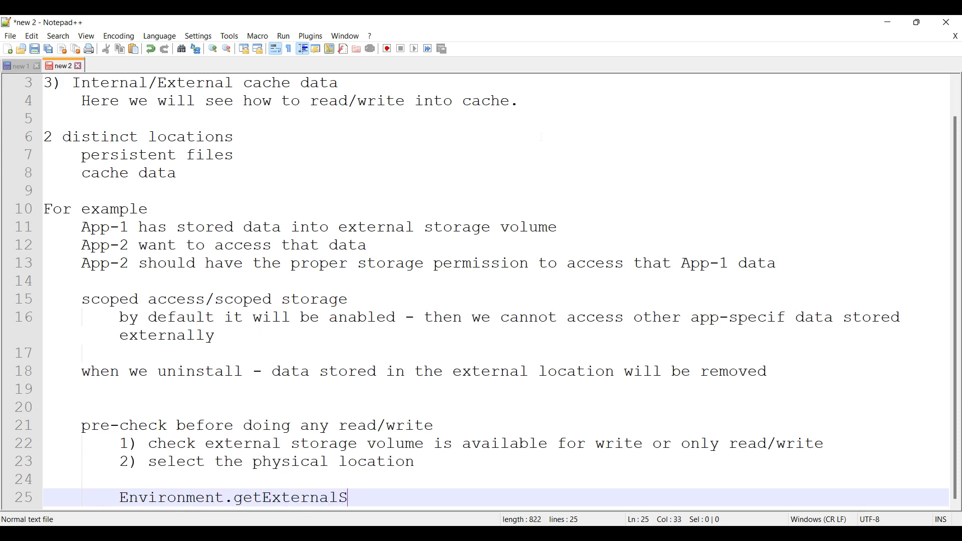
{"action": "type", "text": "torageState("}
{"action": "type", "text": "\\"}
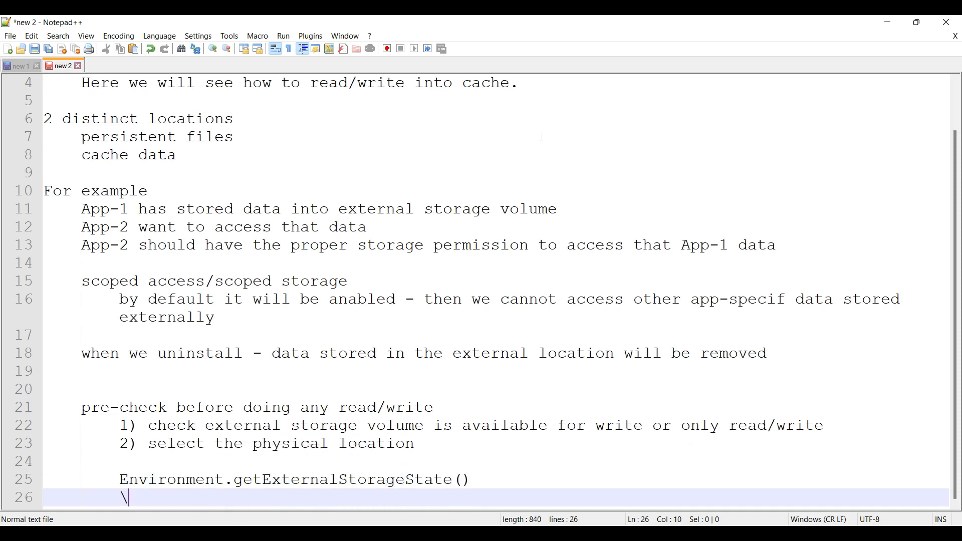
{"action": "key", "text": "Backspace"}
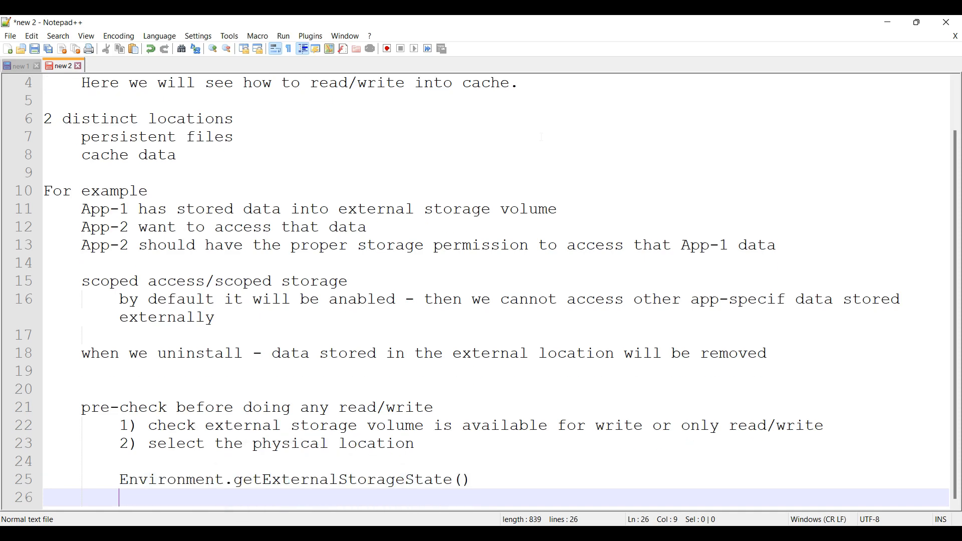
Step: List MEDIA_MOUNTED and MEDIA_MOUNTED_READ_ONLY on separate lines beneath it
{"action": "type", "text": "MEDIA_MOUNTED"}
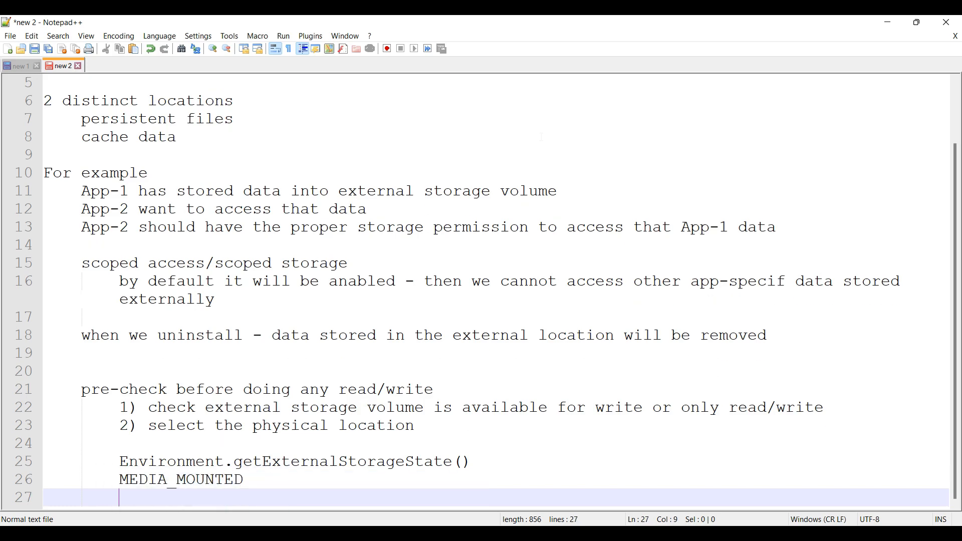
{"action": "type", "text": "MEDIA_MOUNTED"}
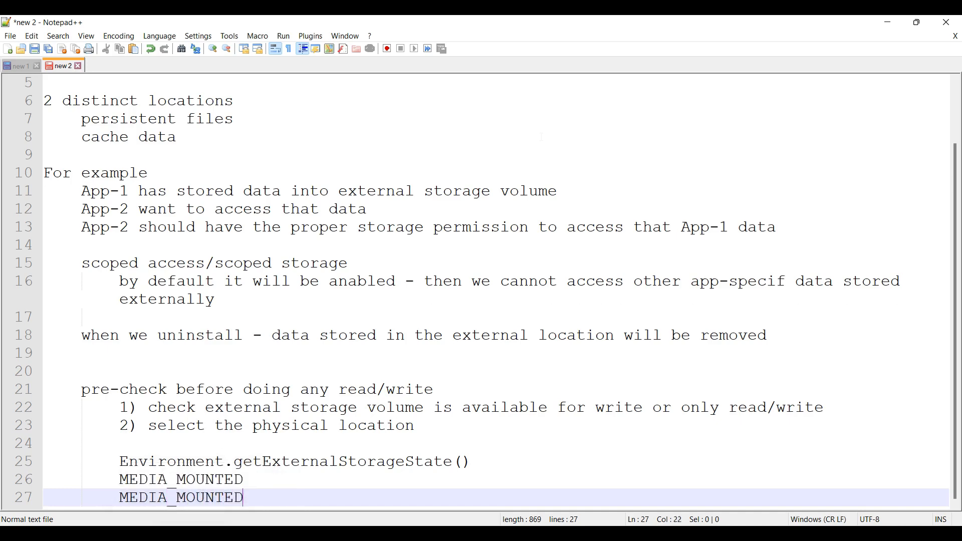
{"action": "type", "text": "_RE"}
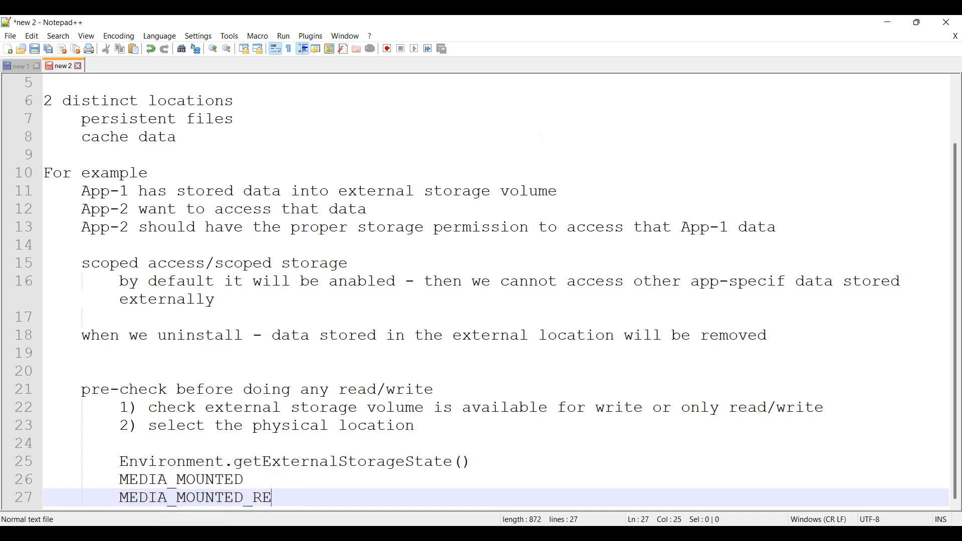
{"action": "type", "text": "AD_ONLY"}
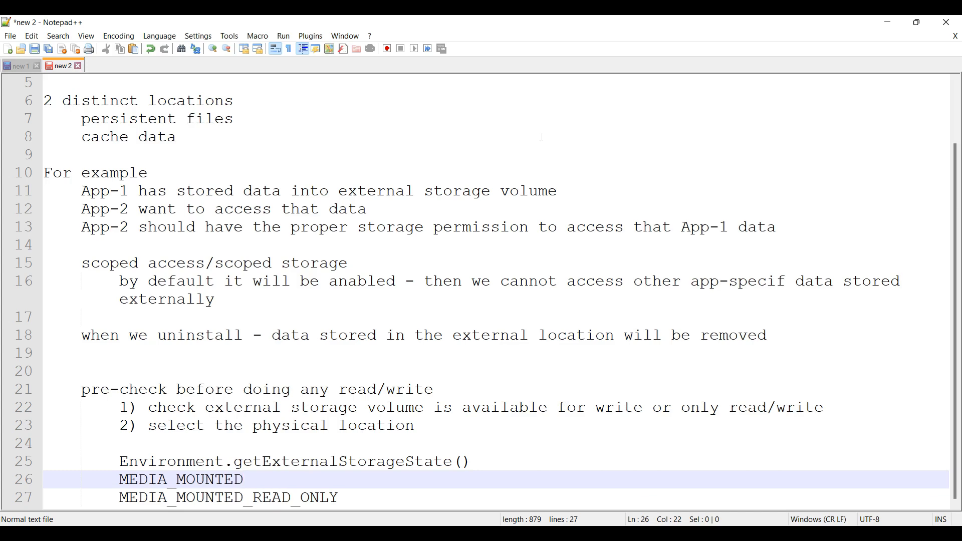
{"action": "left_click", "coordinate": [242, 479]}
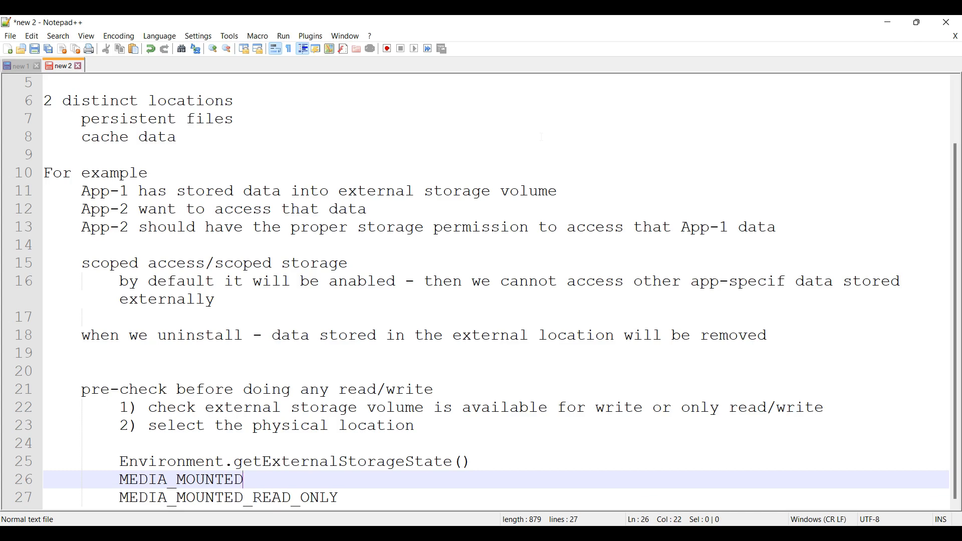
{"action": "key", "text": "Enter"}
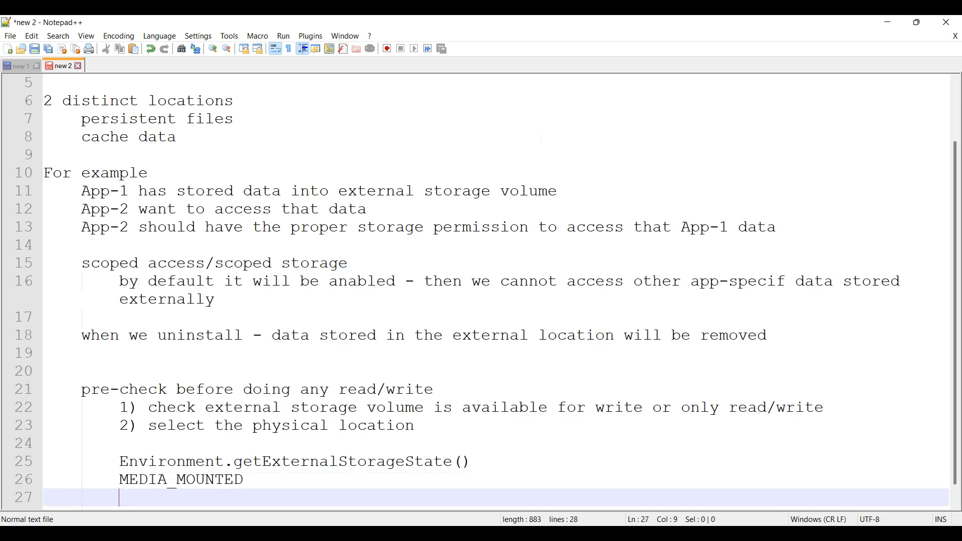
{"action": "type", "text": "MEDIA_MOUNTED_READ_ONLY"}
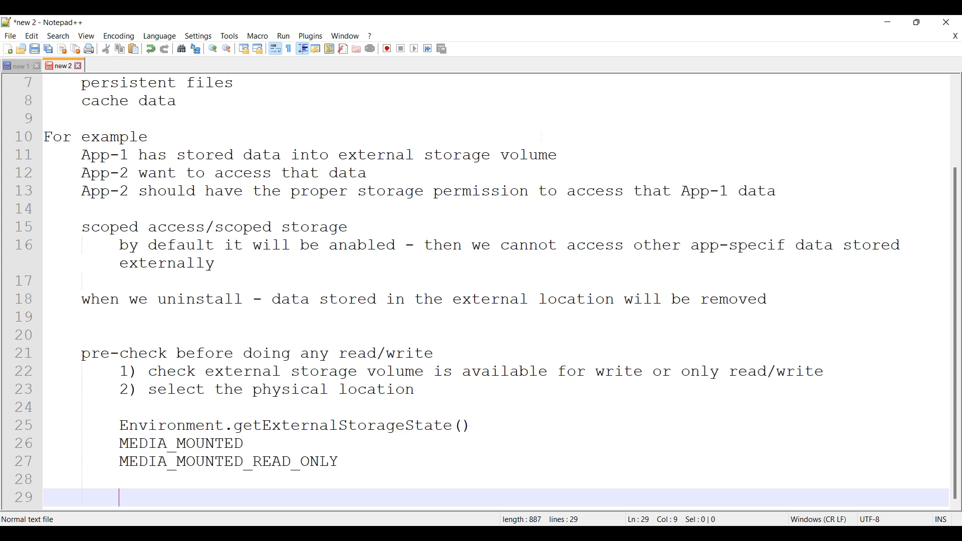
Step: Write the call ContextCompat.getExternalFilesDirs(getApplicationContext, null)
{"action": "type", "text": "ContextC"}
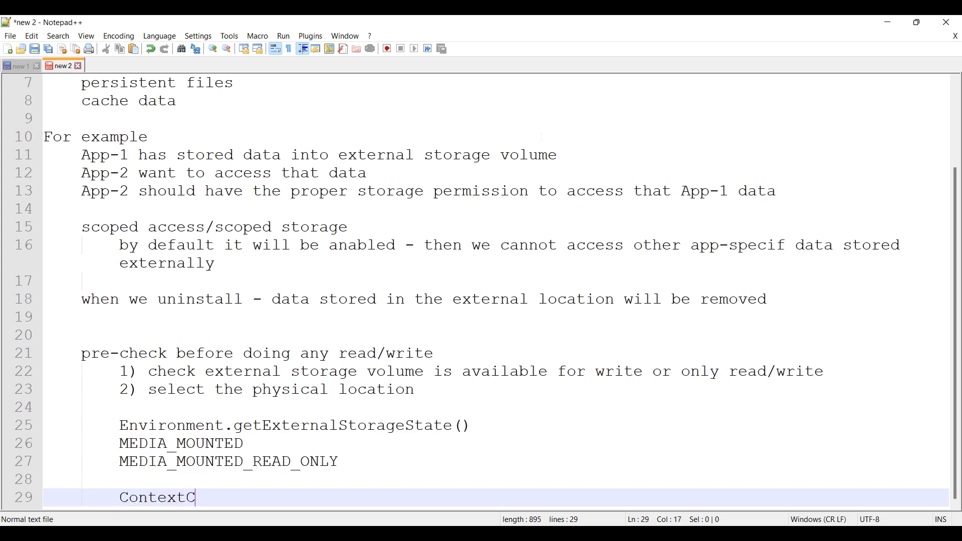
{"action": "type", "text": "ompat."}
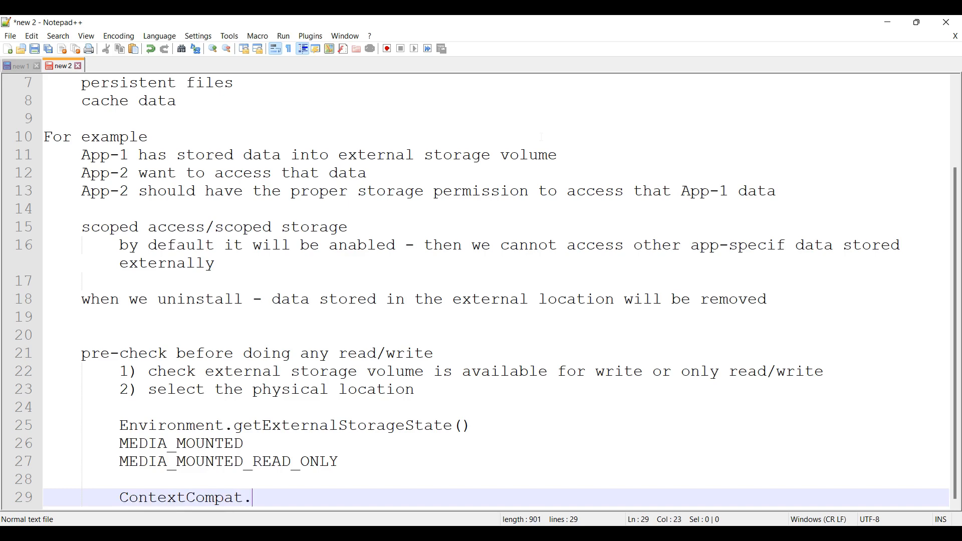
{"action": "type", "text": "getExtre"}
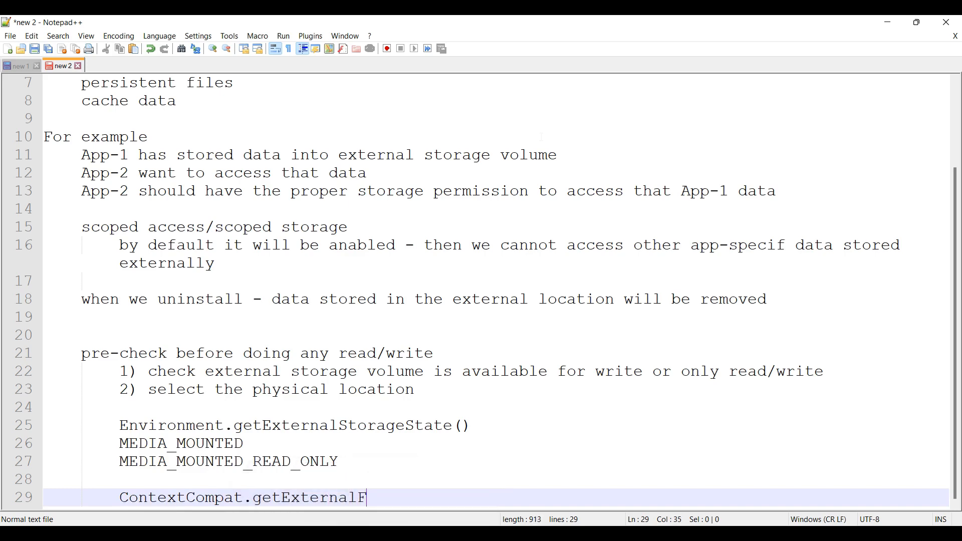
{"action": "type", "text": "ilesDirs"}
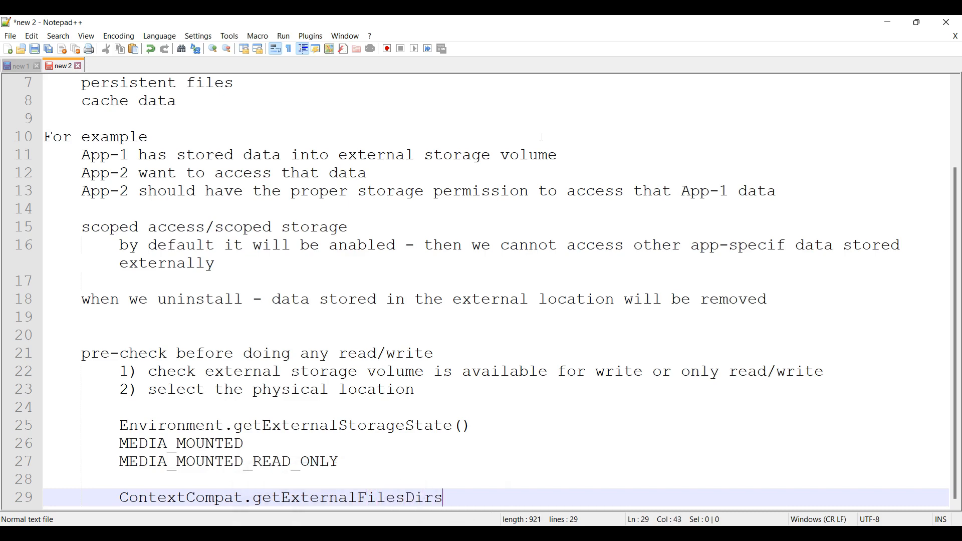
{"action": "type", "text": "()"}
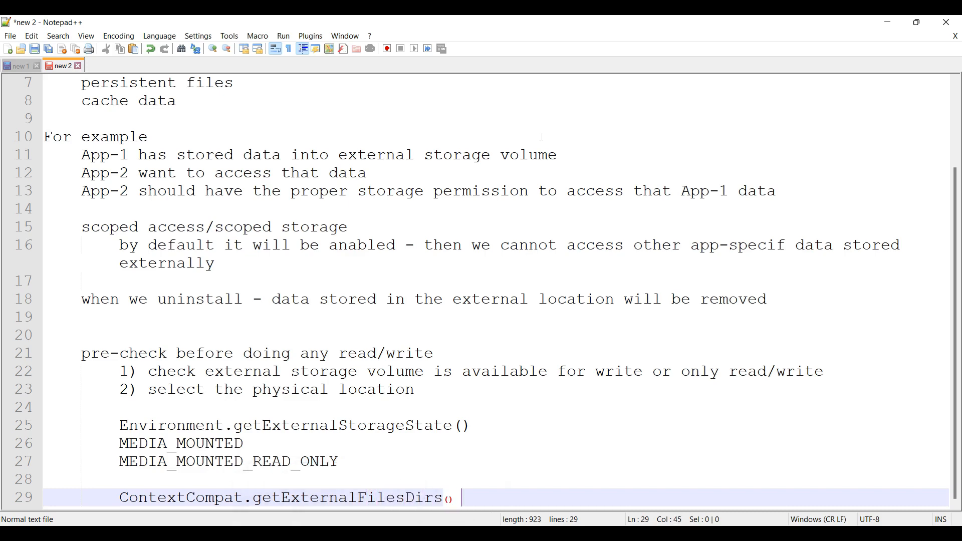
{"action": "type", "text": "get"}
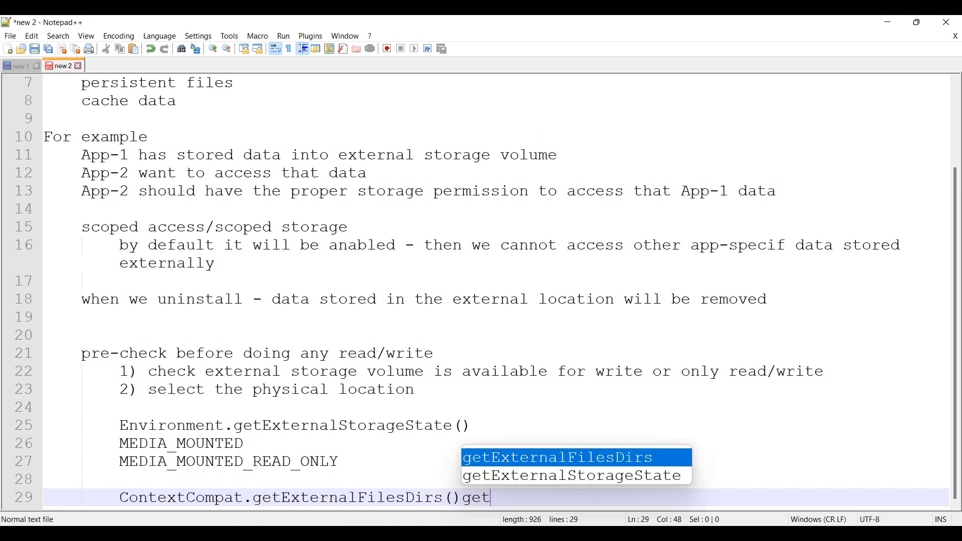
{"action": "type", "text": "Application"}
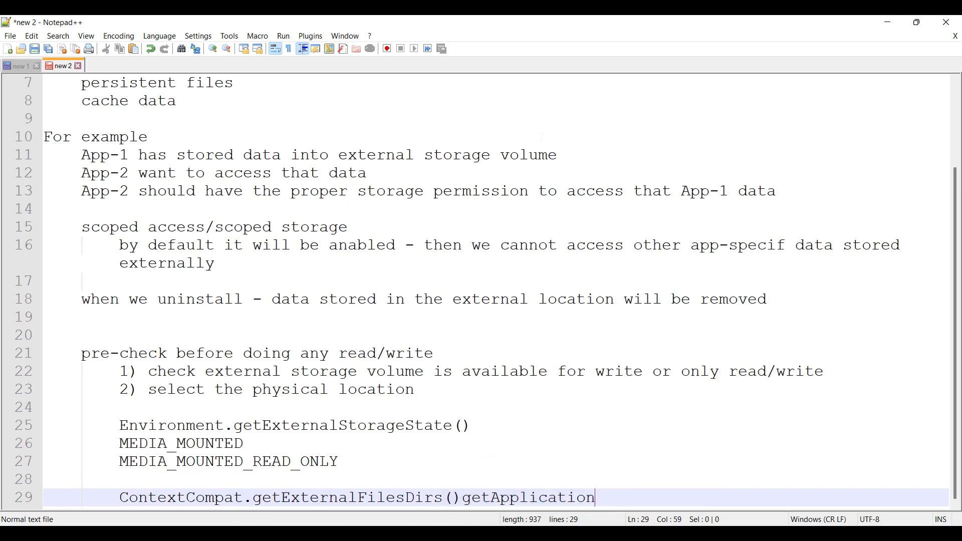
{"action": "type", "text": "Context"}
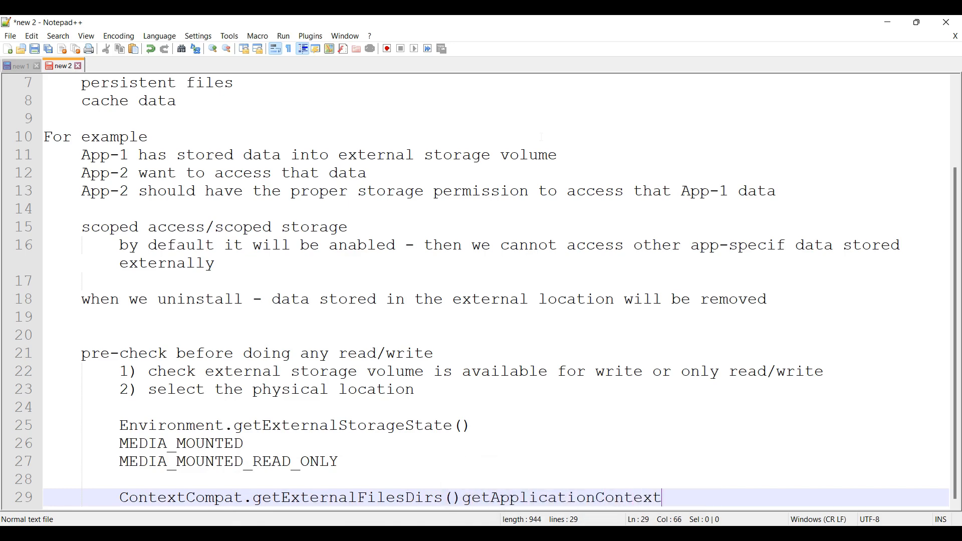
{"action": "type", "text": ", nu"}
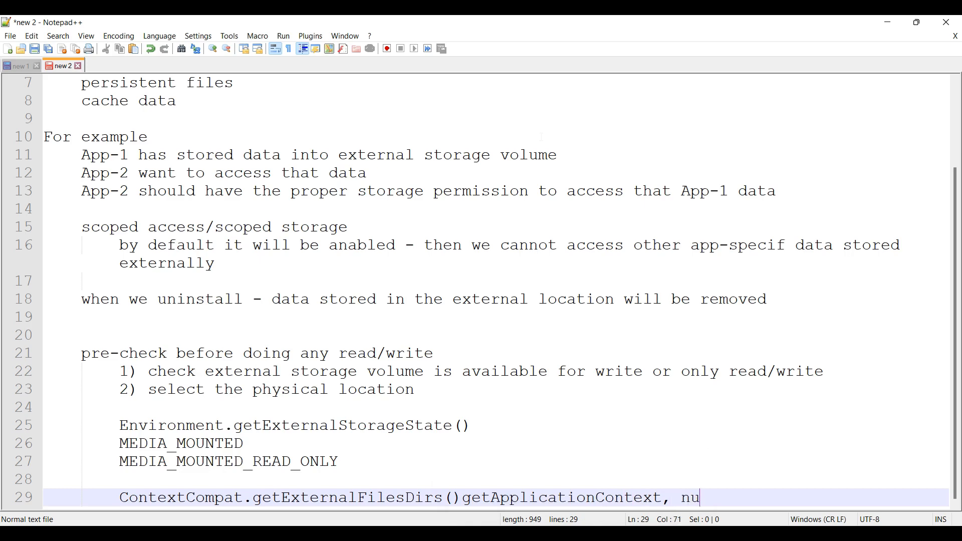
{"action": "type", "text": "ll)"}
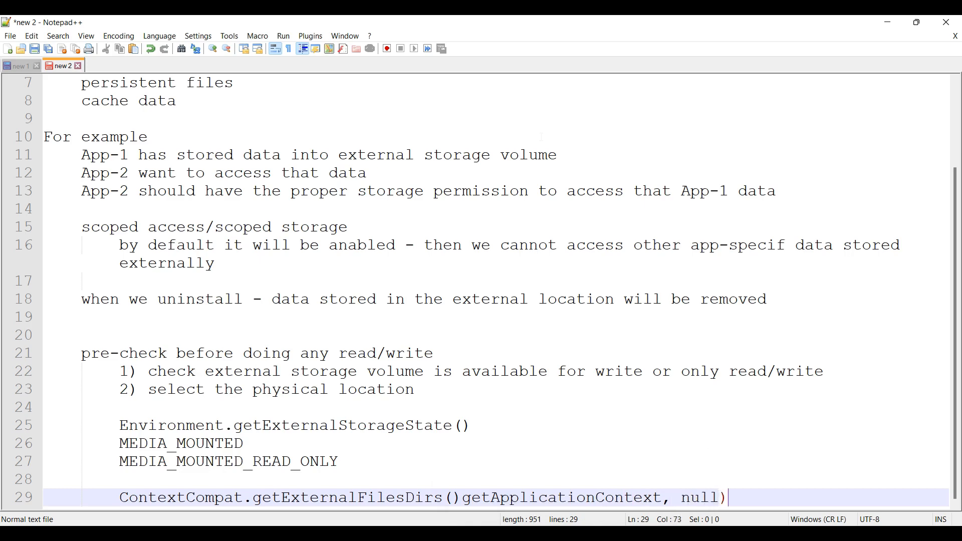
Step: Prepend 'Files[] extrenalStorageVolumes =' to the call and end it with a semicolon
{"action": "left_click", "coordinate": [454, 496]}
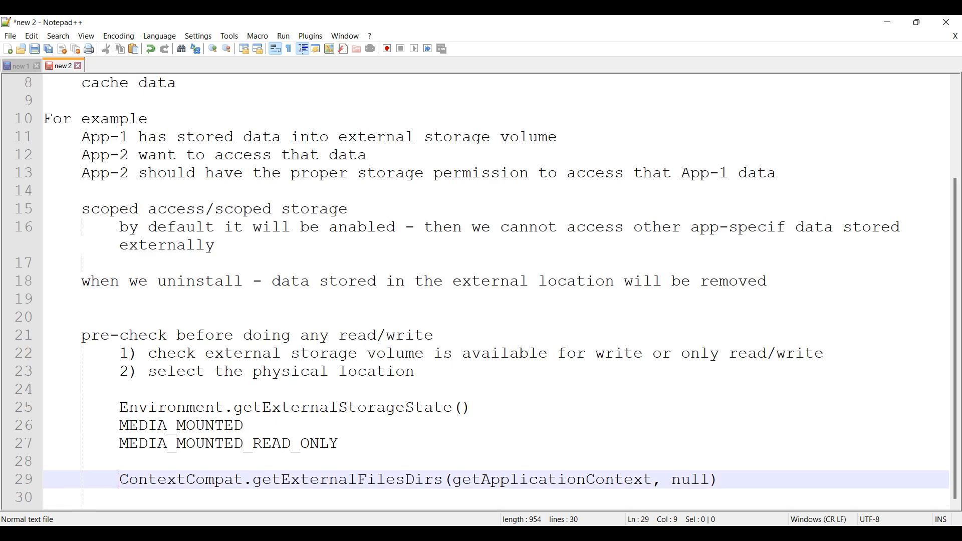
{"action": "type", "text": "Files"}
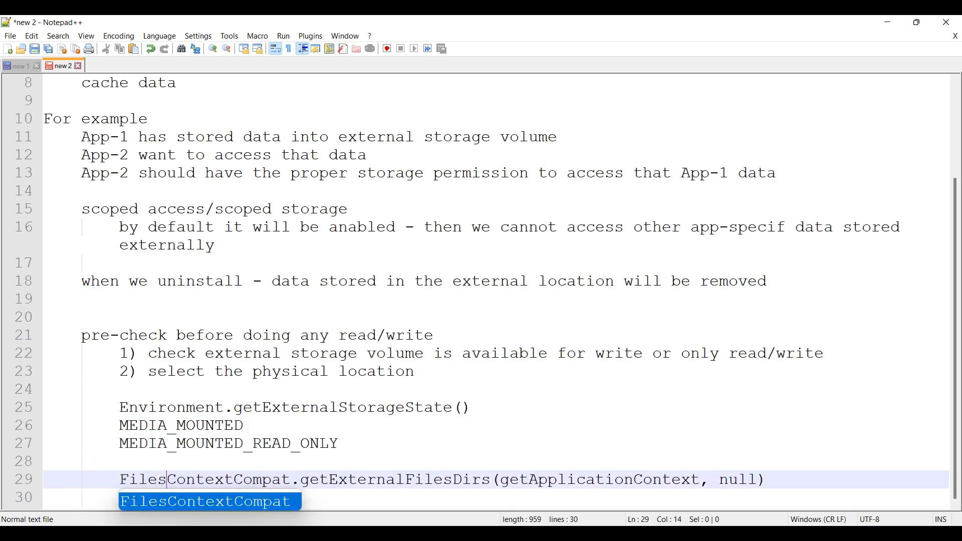
{"action": "type", "text": "[] extrenalStor"}
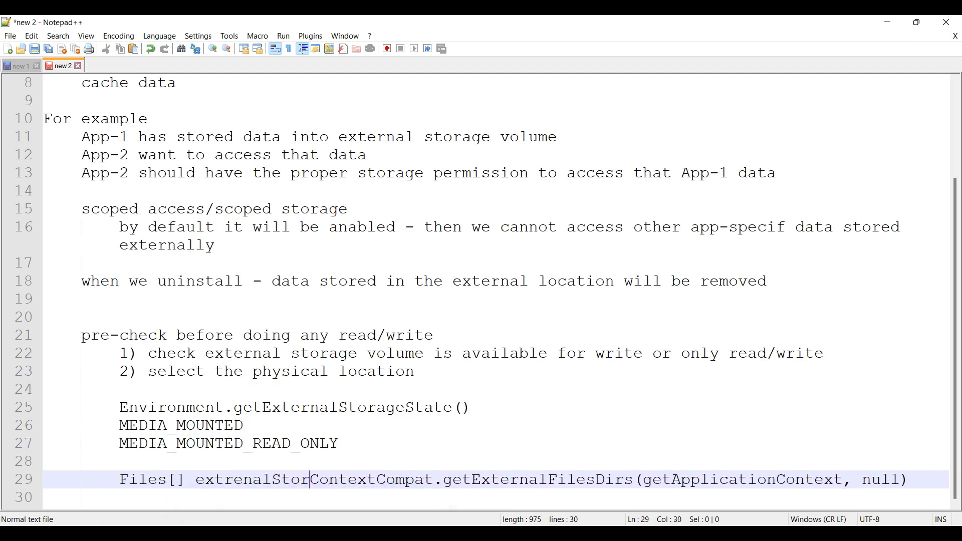
{"action": "type", "text": "ageVolumes ="}
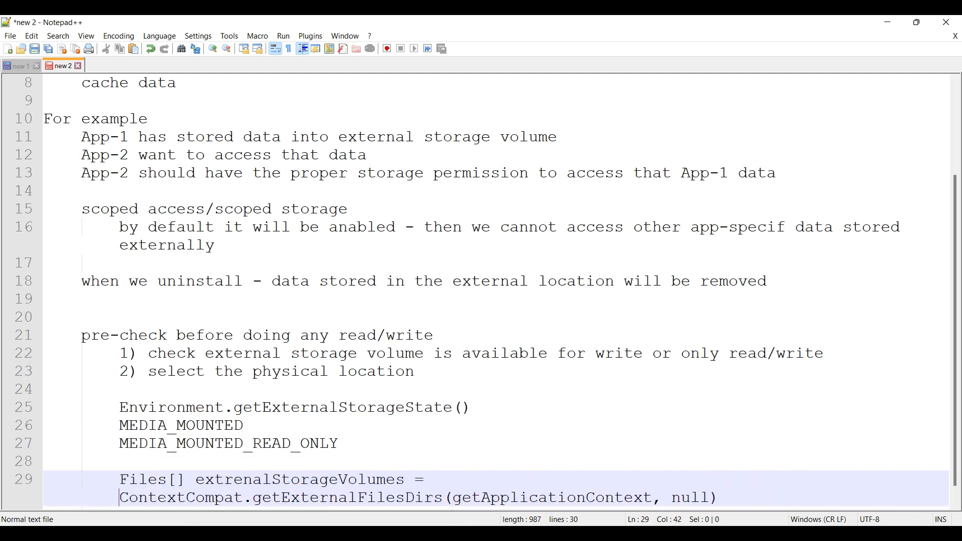
{"action": "type", "text": ";"}
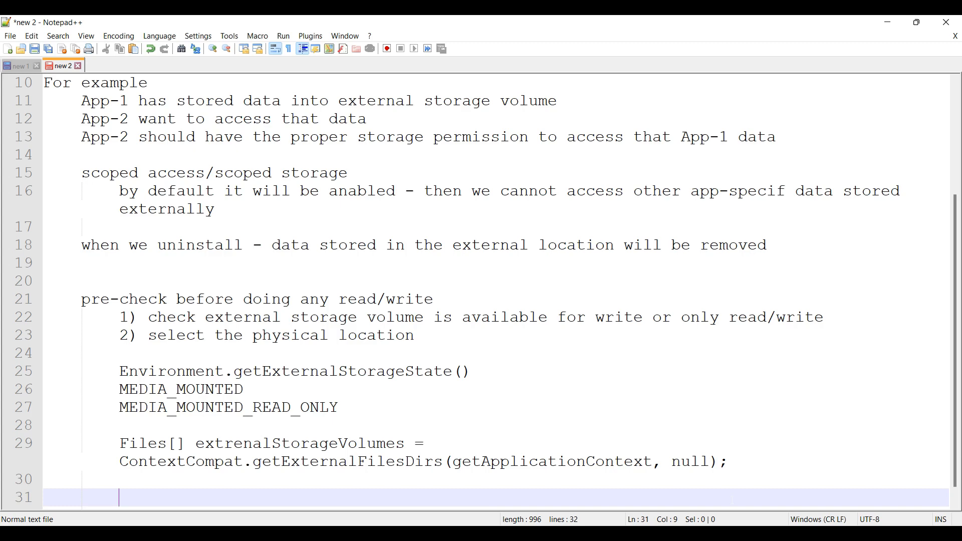
Step: Note that the 0th index holds the primary external storage reference, then begin extrenalStorageVolumes[0]
{"action": "type", "text": "Always"}
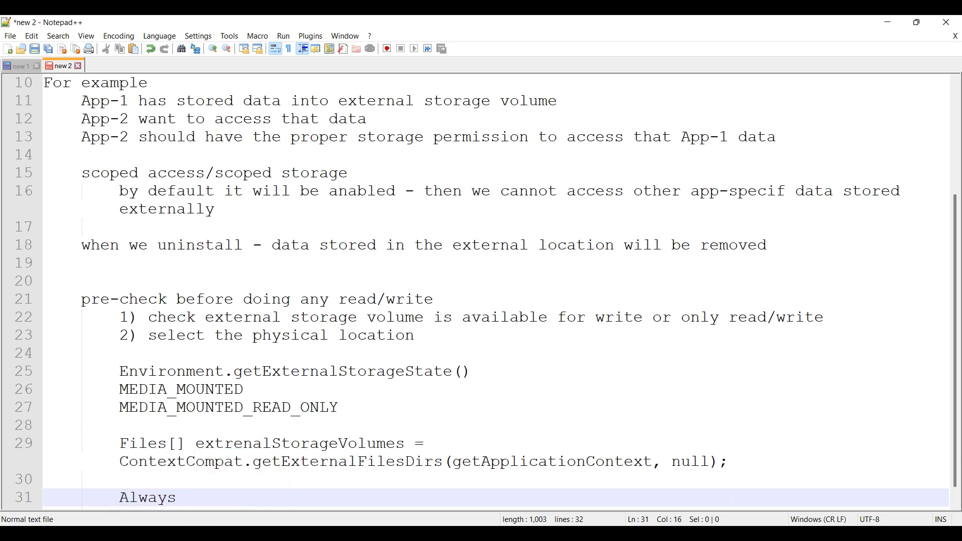
{"action": "type", "text": "0th index will"}
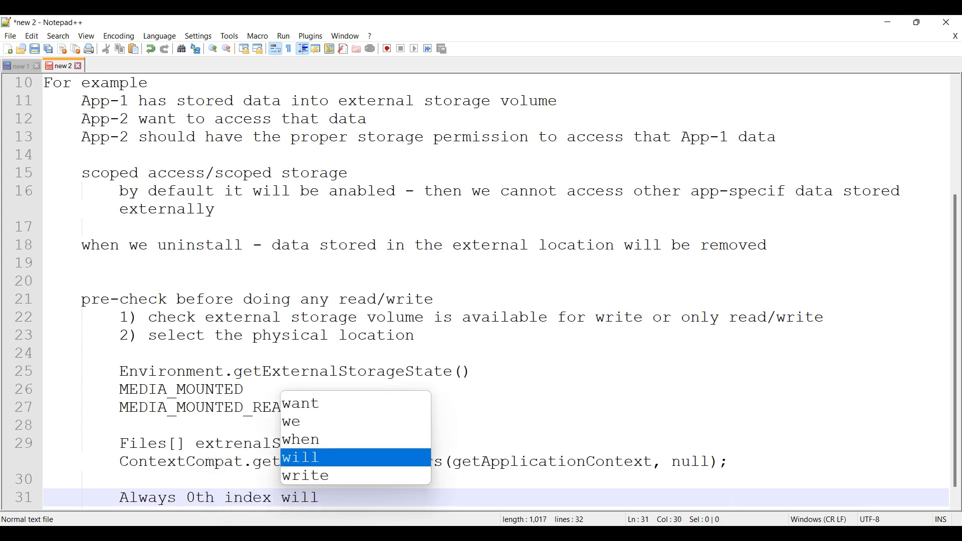
{"action": "type", "text": "have primary extrenal storage"}
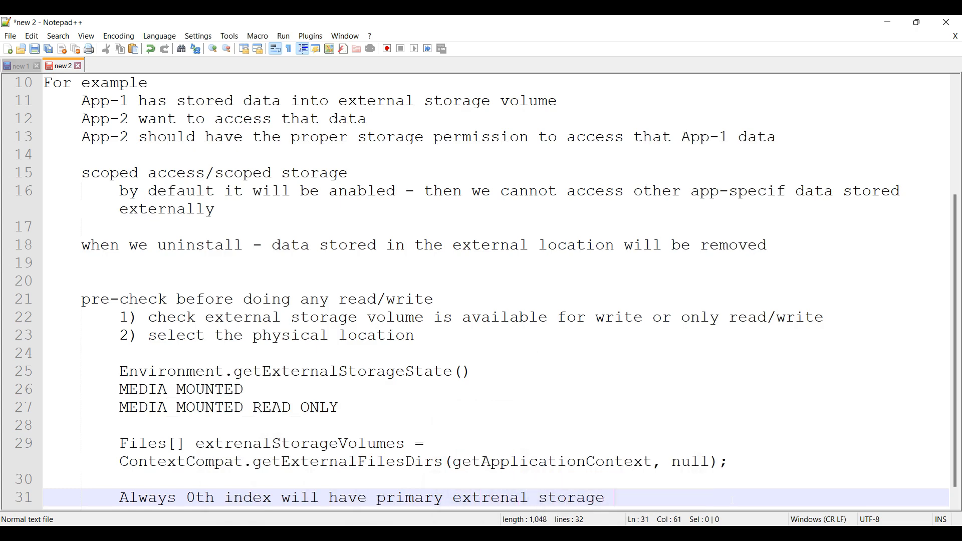
{"action": "type", "text": "reference"}
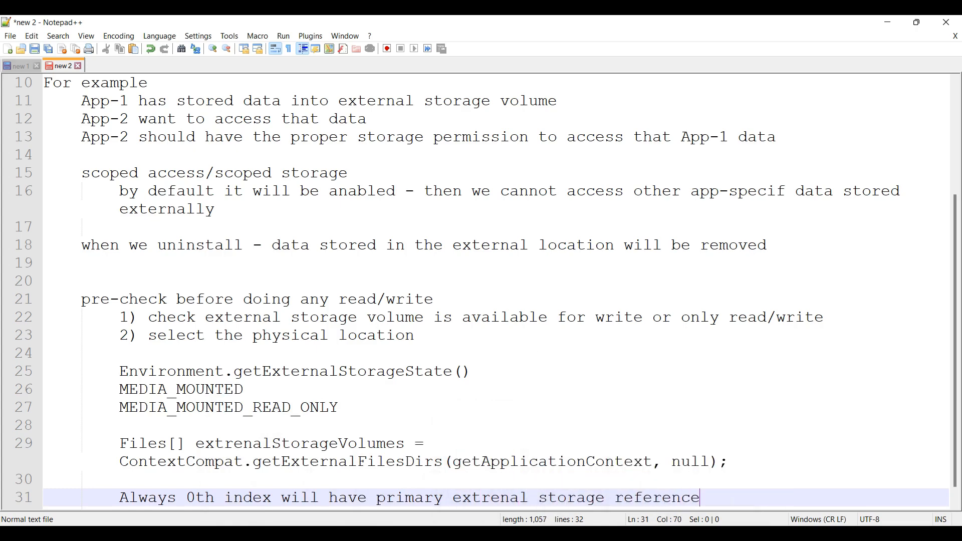
{"action": "type", "text": "."}
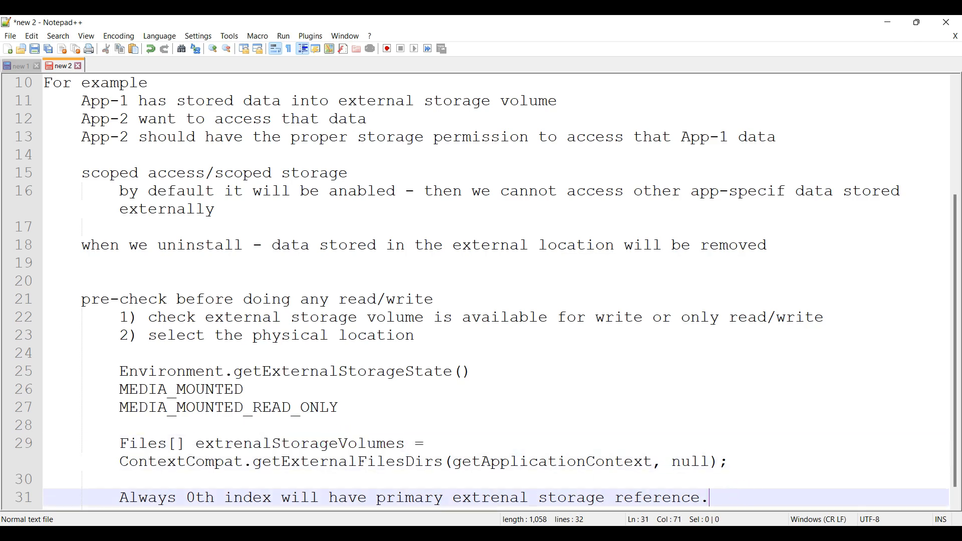
{"action": "type", "text": "extrenalStorageVolumes["}
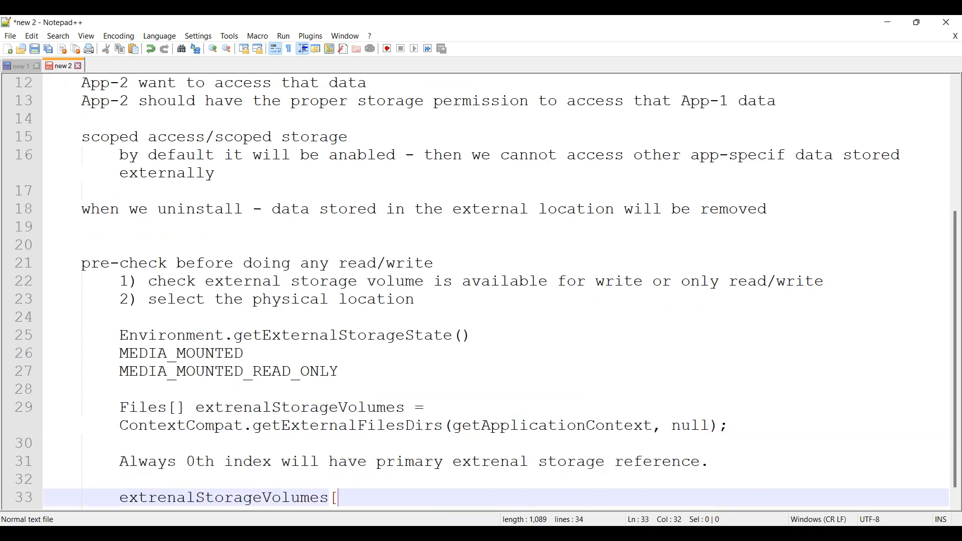
{"action": "type", "text": "0]"}
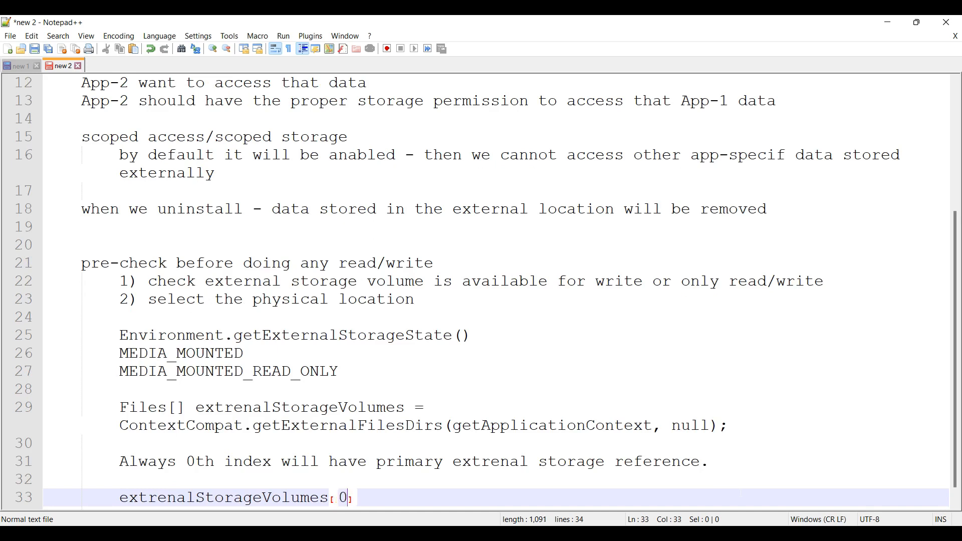